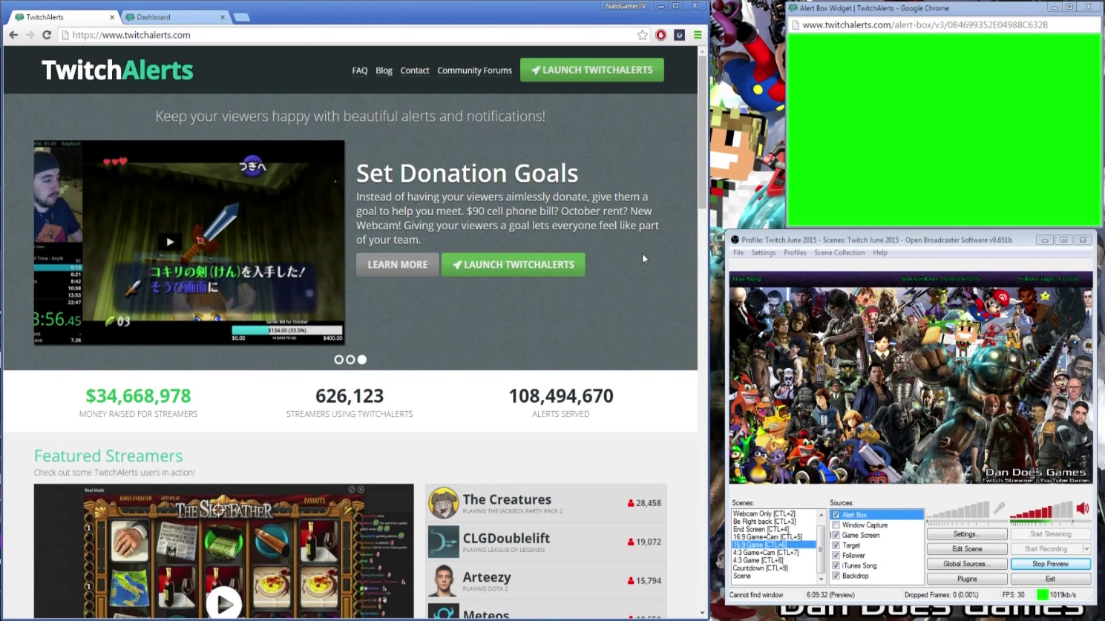
{"action": "mouse_move", "coordinate": [649, 310]}
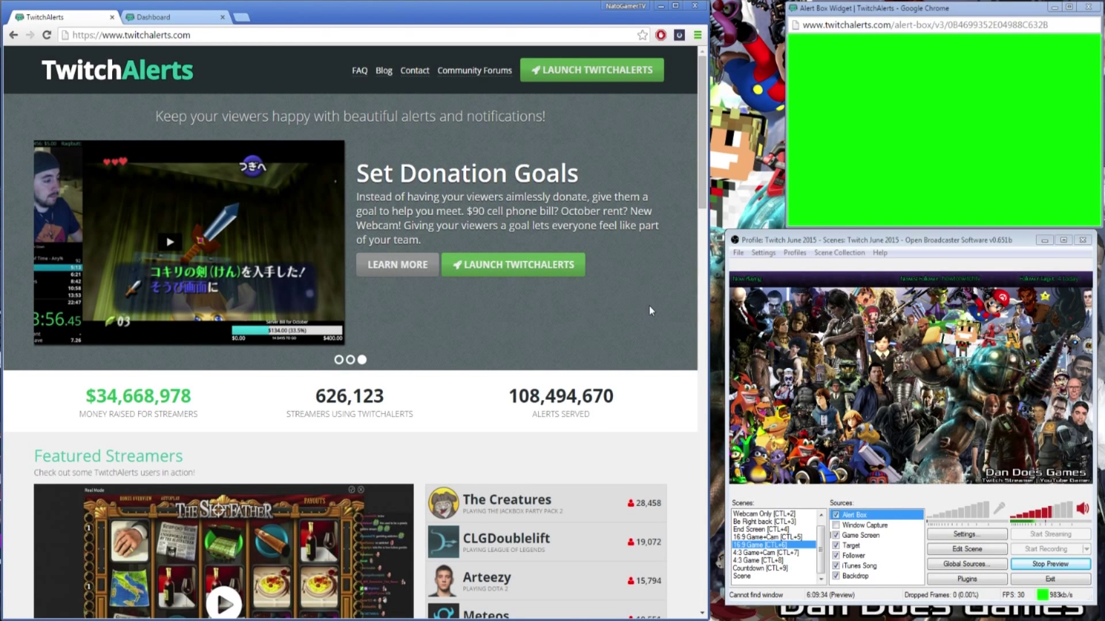
{"action": "mouse_move", "coordinate": [639, 308]}
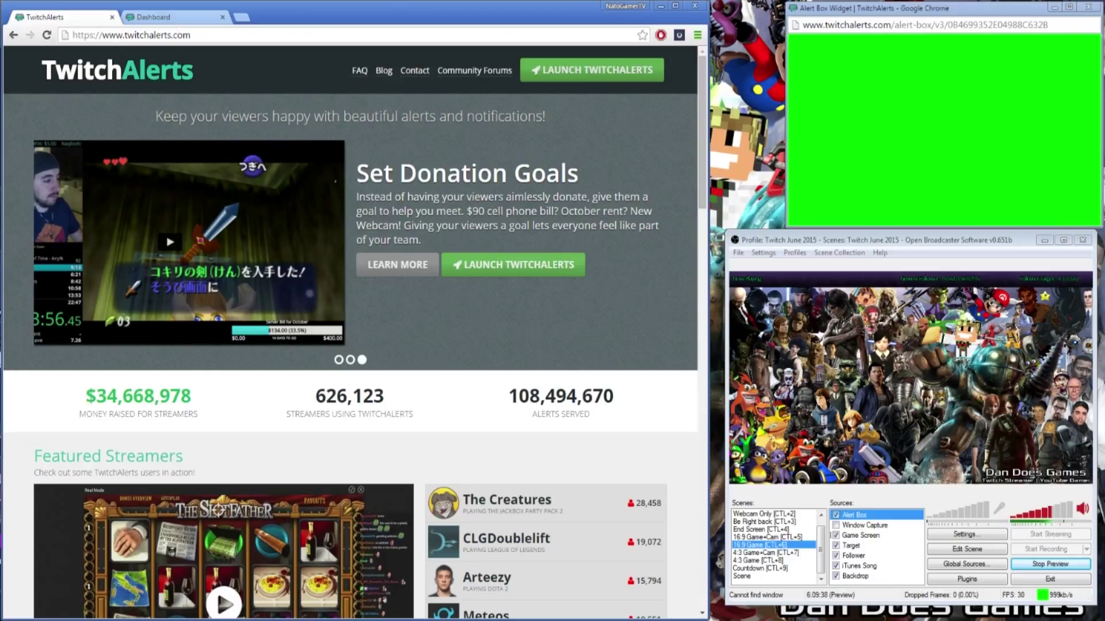
{"action": "mouse_move", "coordinate": [572, 287]}
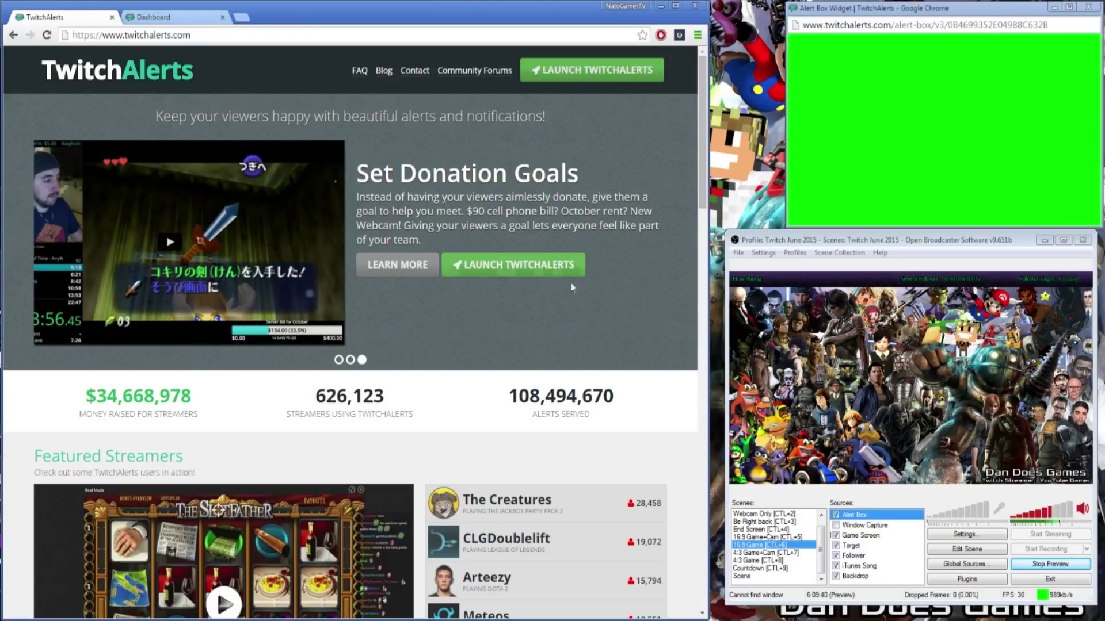
{"action": "mouse_move", "coordinate": [643, 330]}
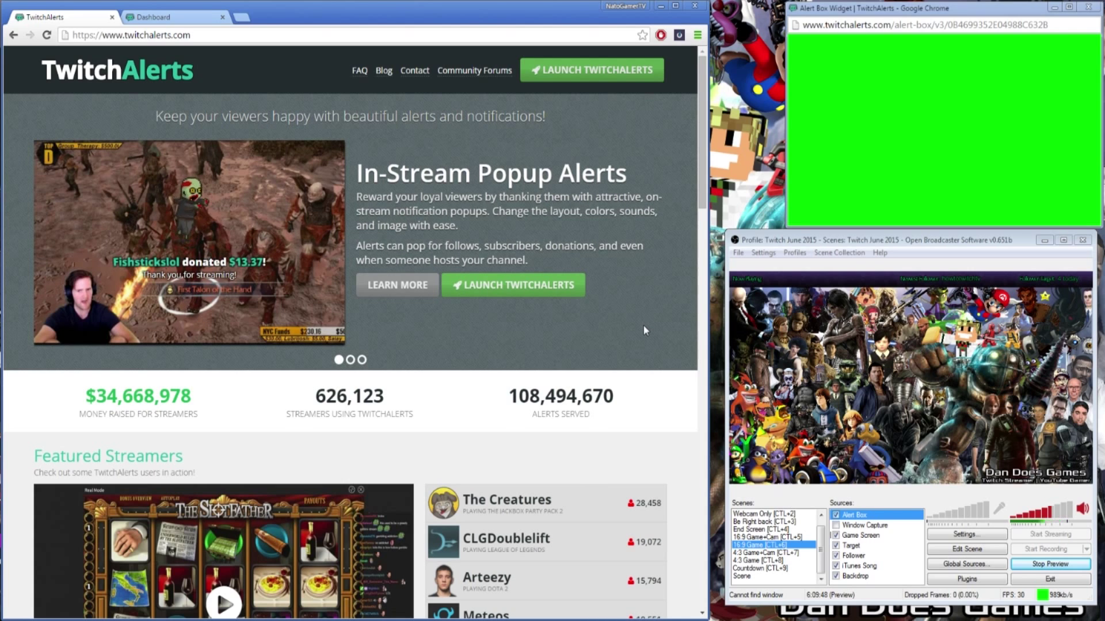
{"action": "mouse_move", "coordinate": [336, 202]}
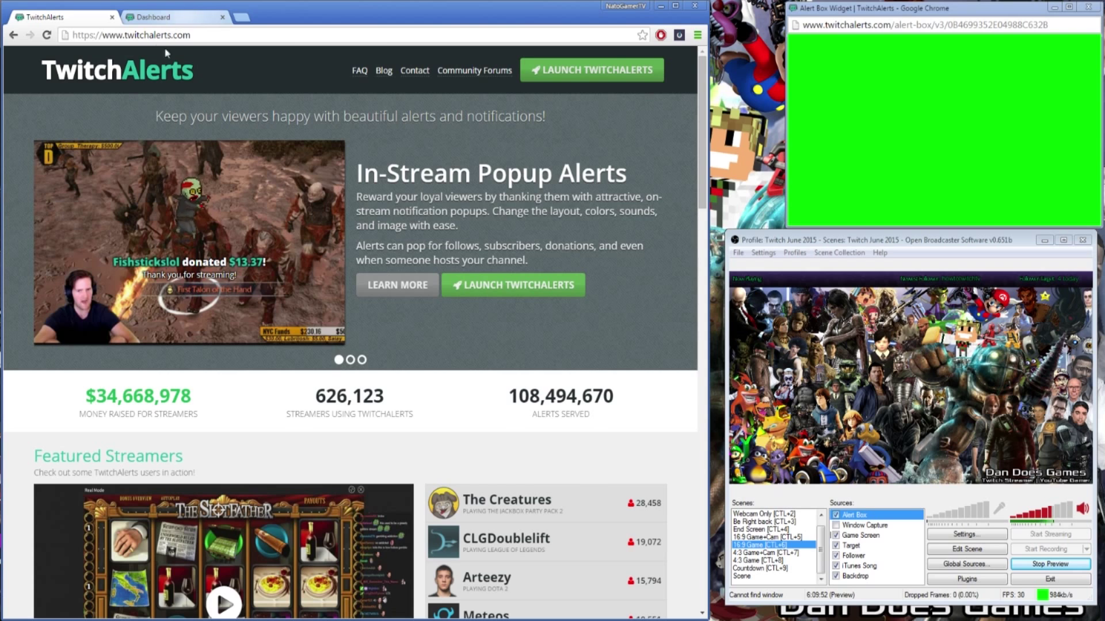
Switch to the TwitchAlerts dashboard browser tab and return to the homepage
{"action": "left_click", "coordinate": [173, 16]}
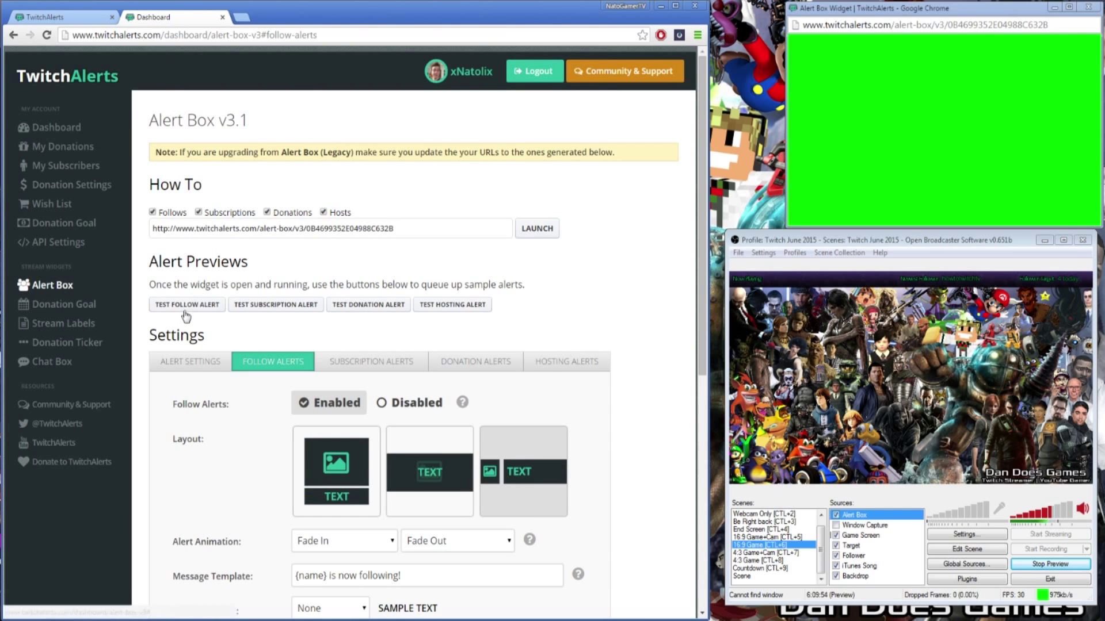
{"action": "left_click", "coordinate": [186, 304]}
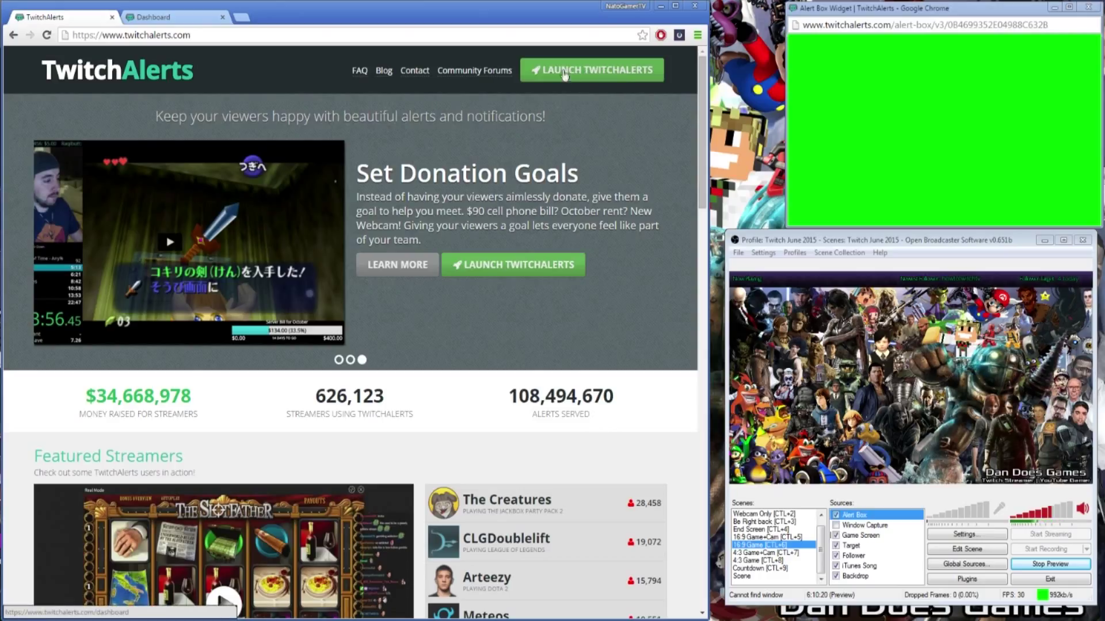
{"action": "mouse_move", "coordinate": [599, 76]}
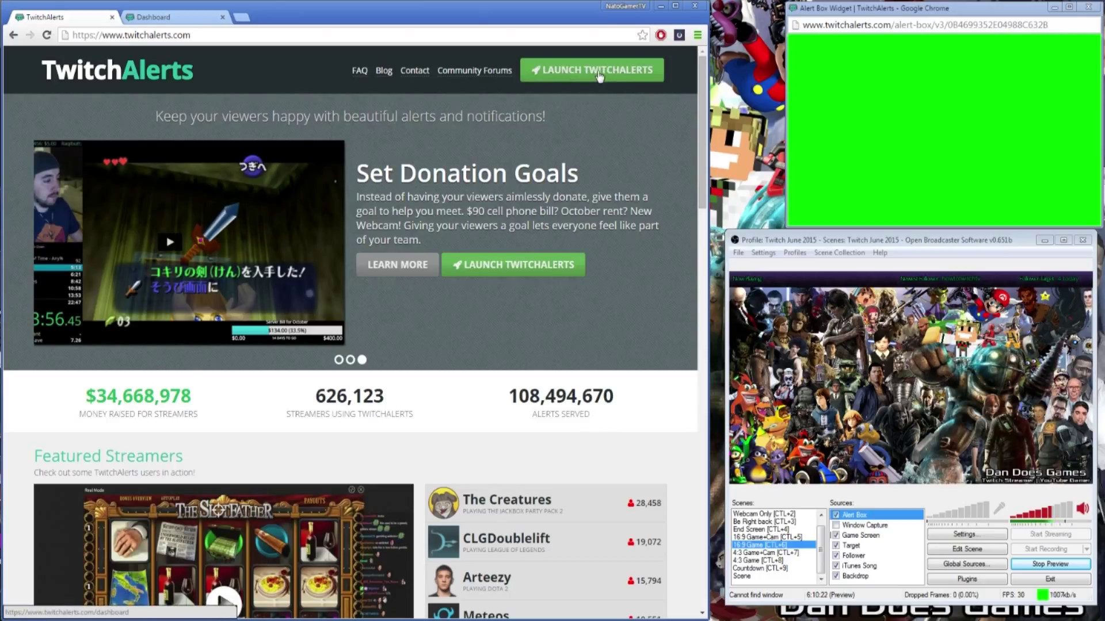
{"action": "mouse_move", "coordinate": [578, 108]}
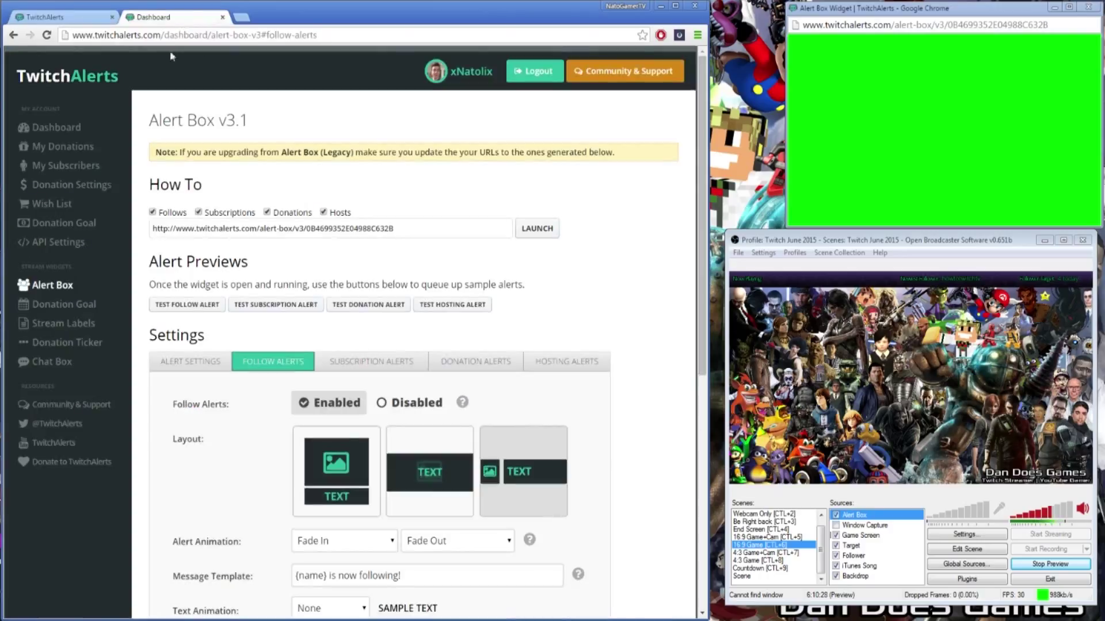
Show the Dashboard overview with today's follows, subscriptions, donations and recent follower events
{"action": "left_click", "coordinate": [56, 127]}
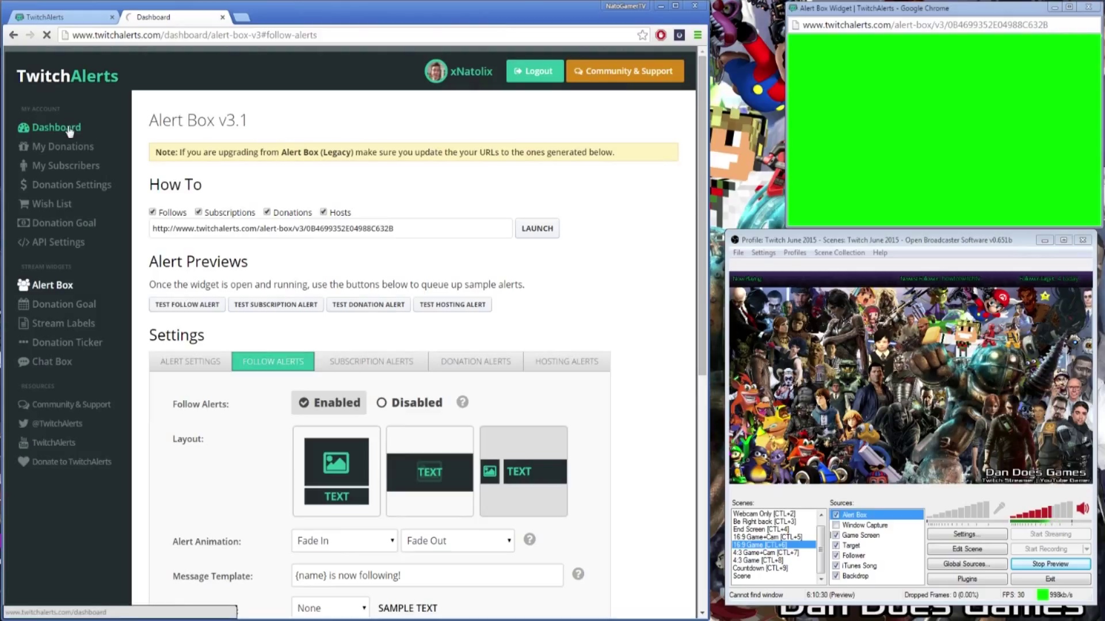
{"action": "left_click", "coordinate": [55, 128]}
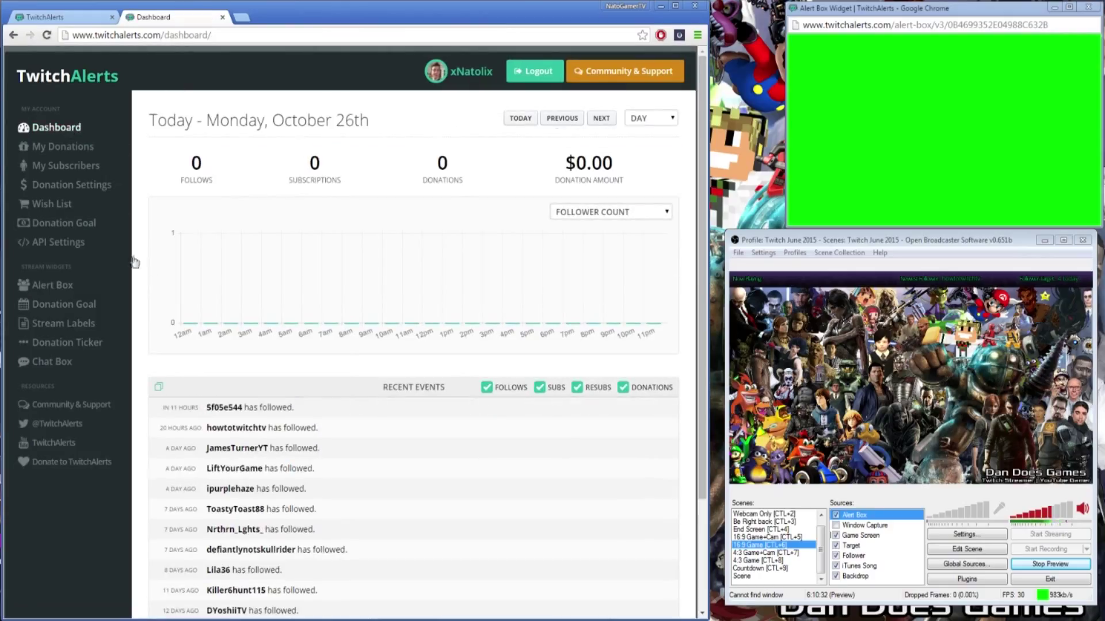
{"action": "mouse_move", "coordinate": [253, 341]}
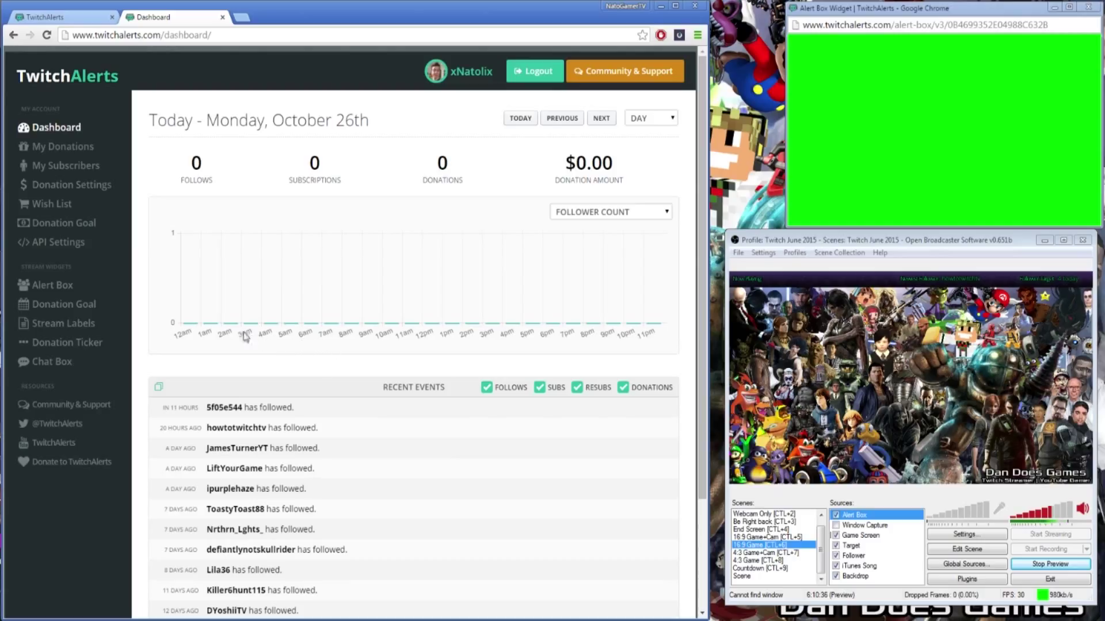
{"action": "mouse_move", "coordinate": [146, 295]}
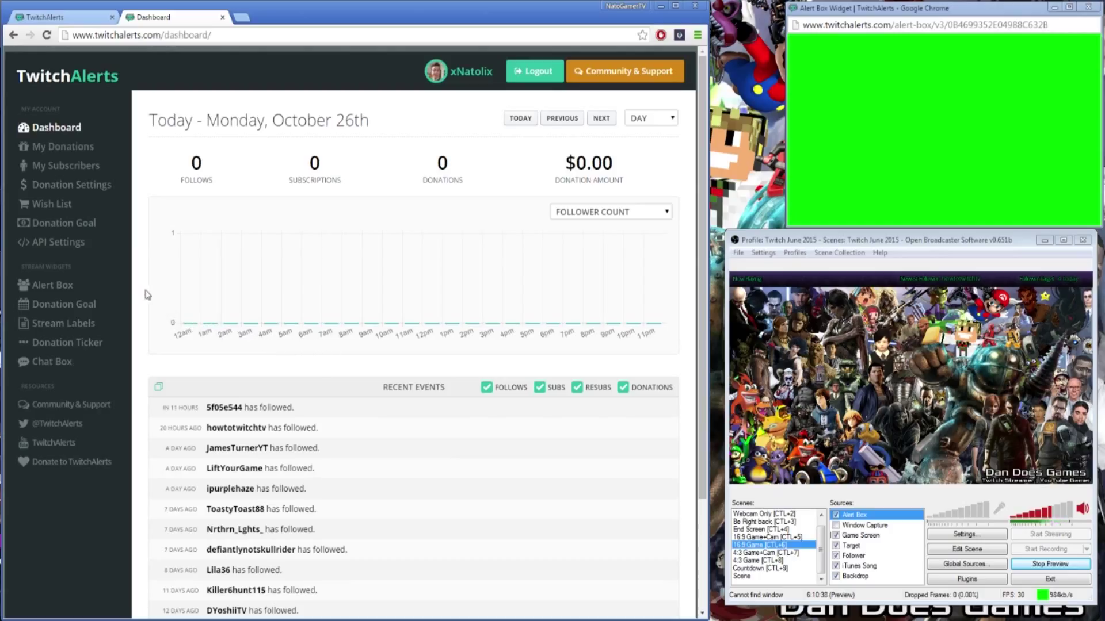
{"action": "mouse_move", "coordinate": [53, 284]}
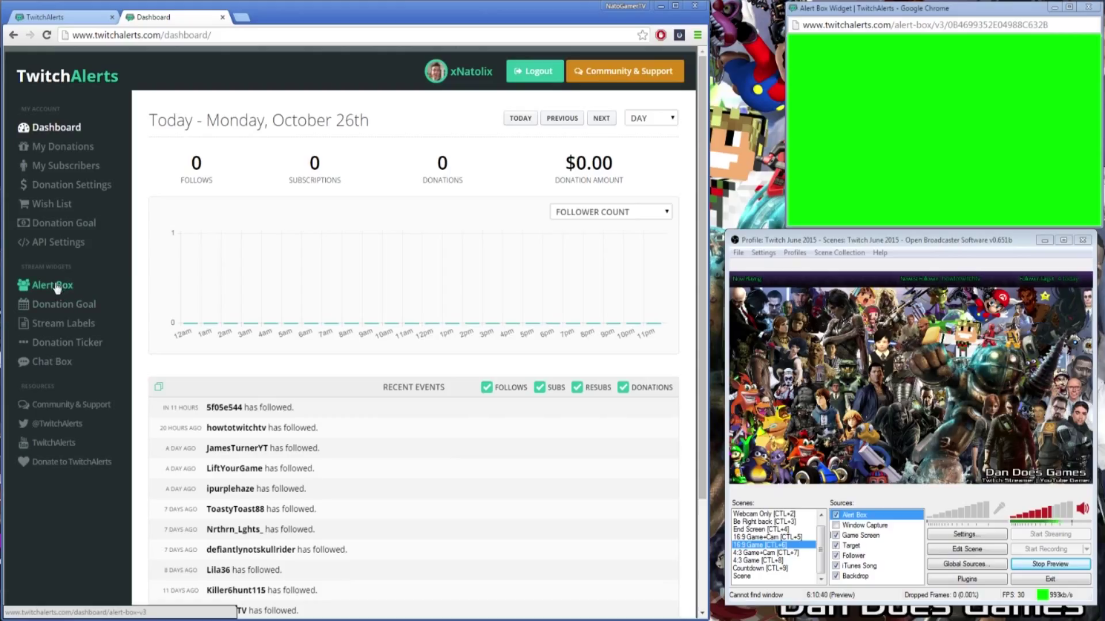
Go to the Alert Box widget under Stream Widgets, showing its general alert settings
{"action": "left_click", "coordinate": [53, 286]}
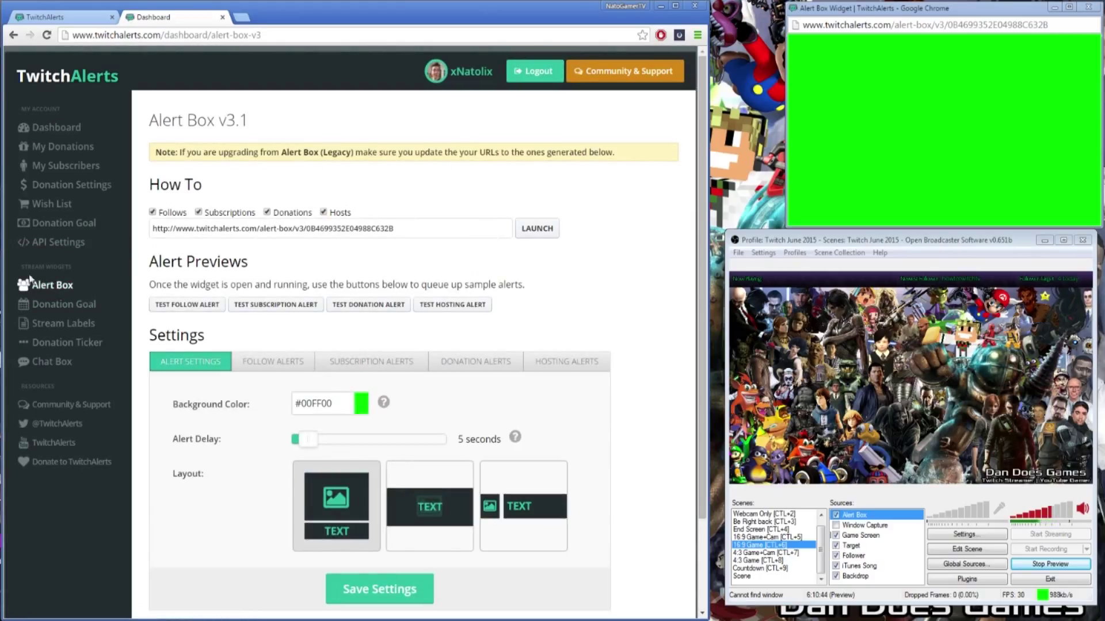
{"action": "mouse_move", "coordinate": [622, 283]}
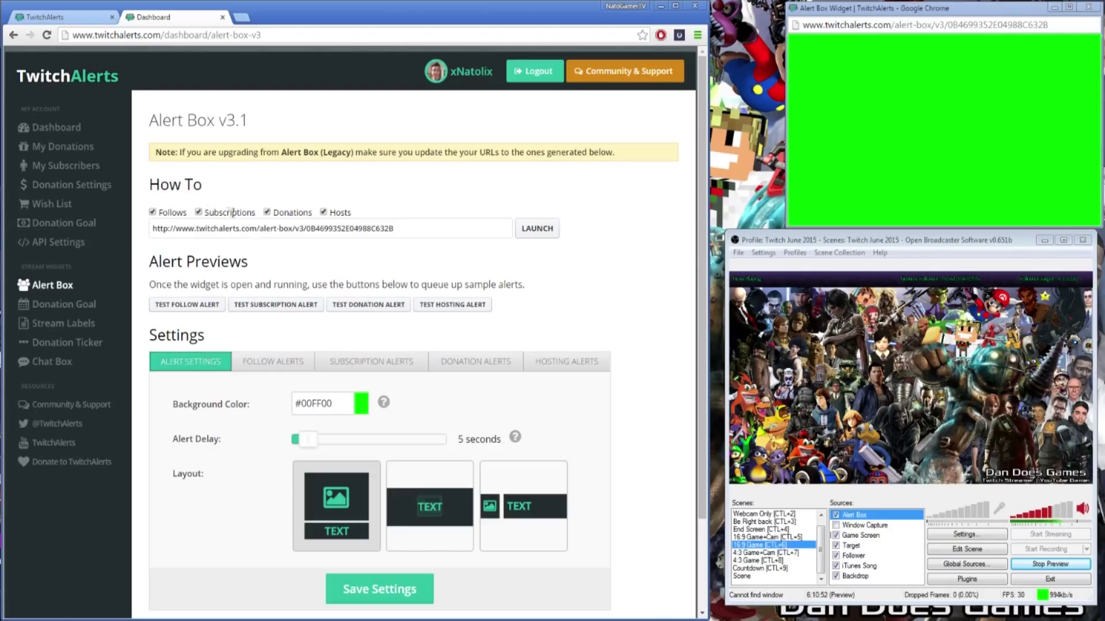
{"action": "mouse_move", "coordinate": [292, 227]}
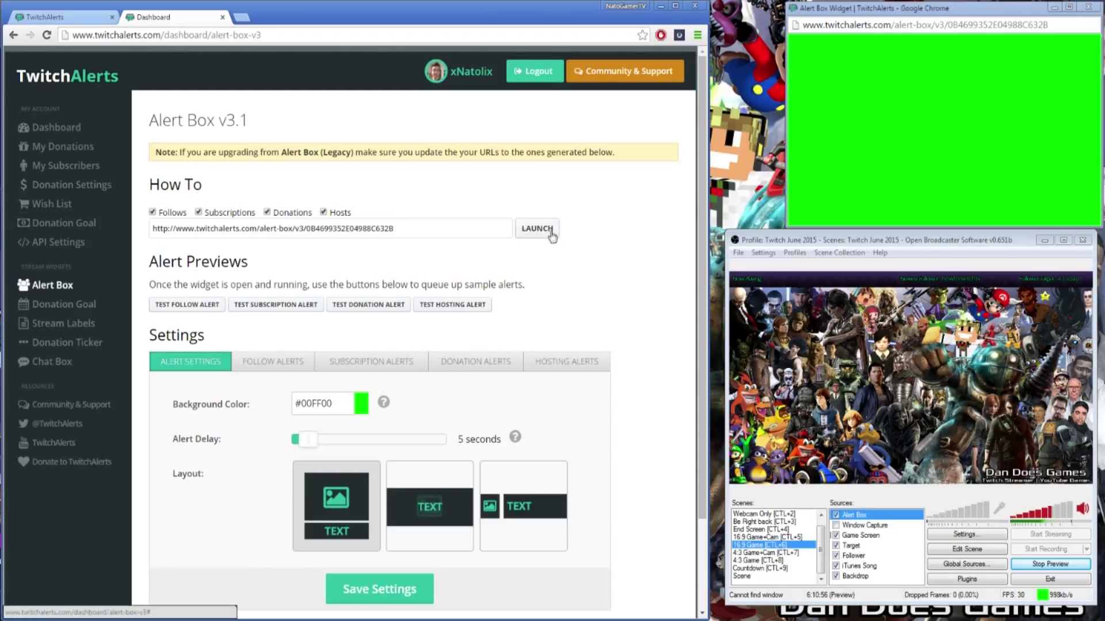
{"action": "mouse_move", "coordinate": [403, 266]}
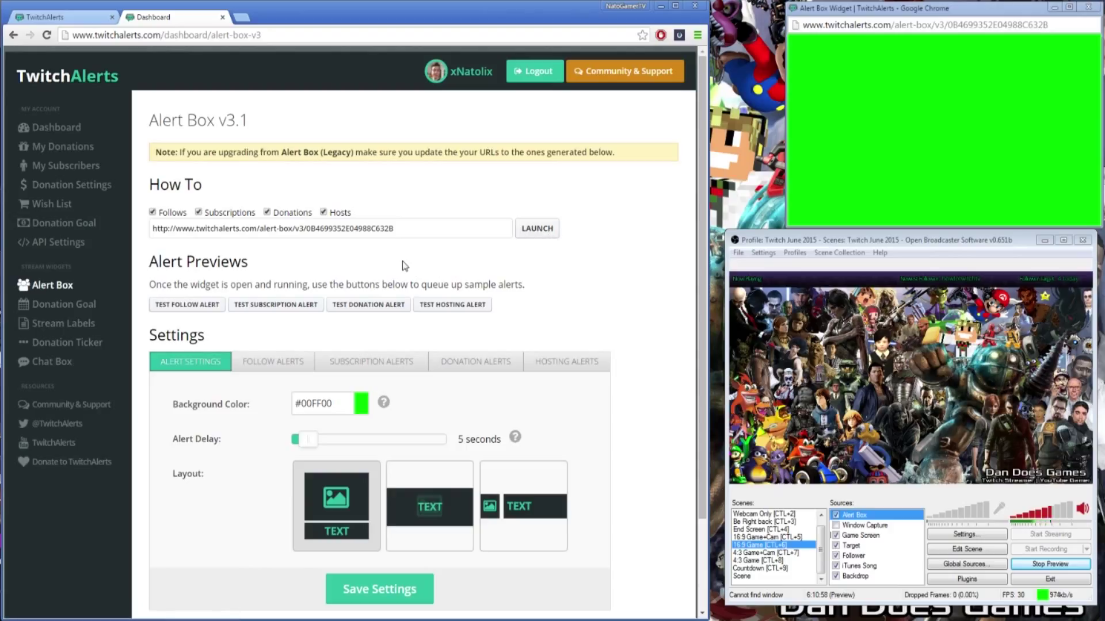
{"action": "mouse_move", "coordinate": [393, 246]}
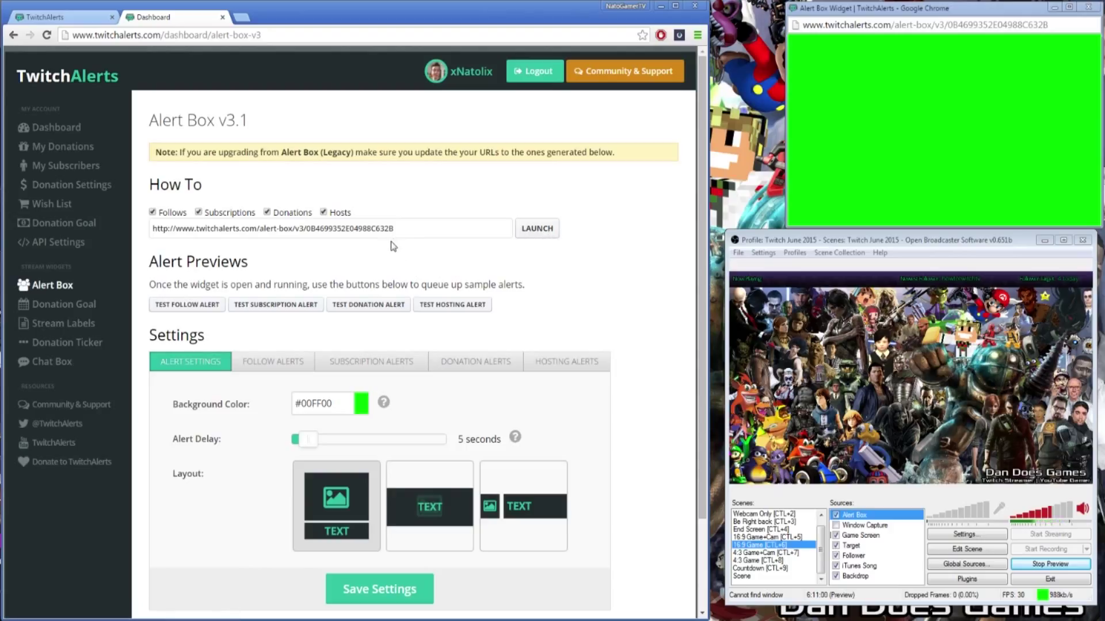
{"action": "mouse_move", "coordinate": [385, 256]}
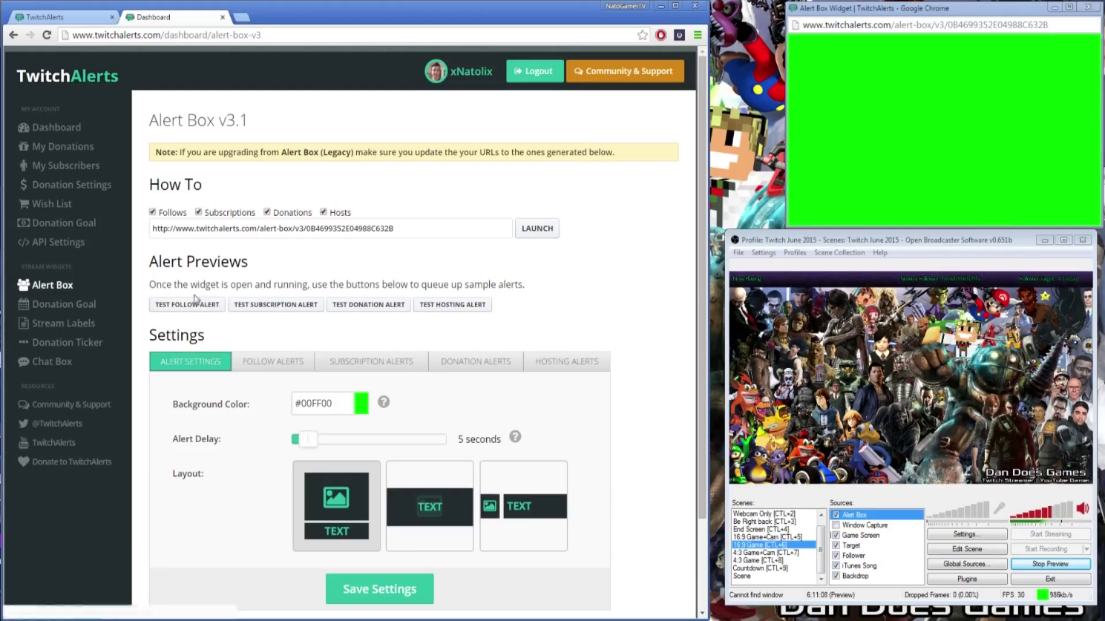
Send a Test Follow Alert, then close and relaunch the alert widget window
{"action": "left_click", "coordinate": [186, 304]}
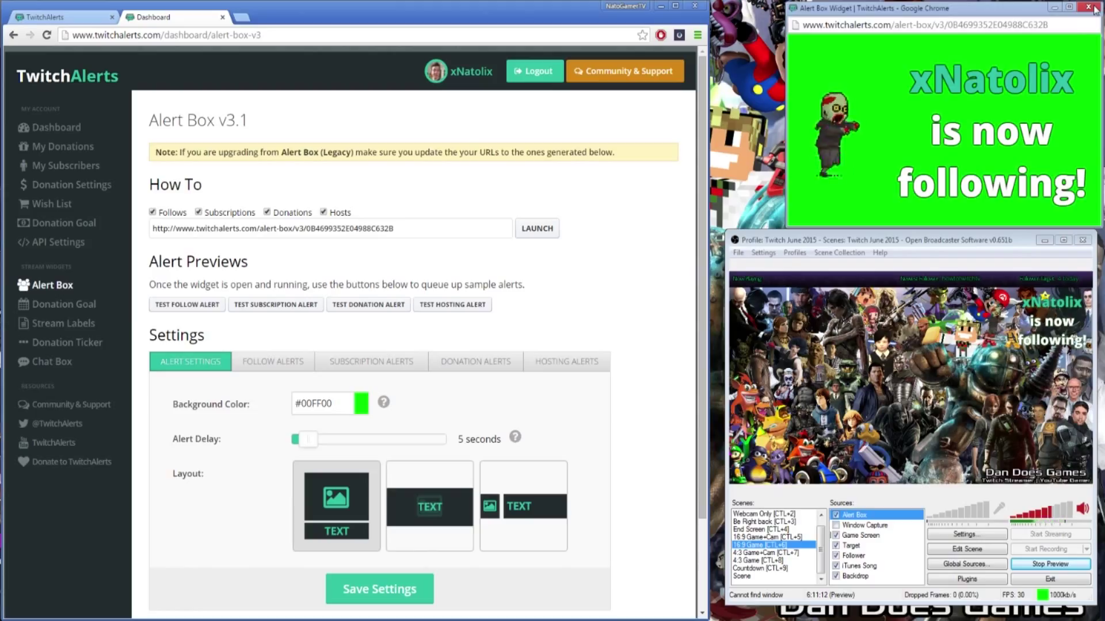
{"action": "left_click", "coordinate": [1096, 8]}
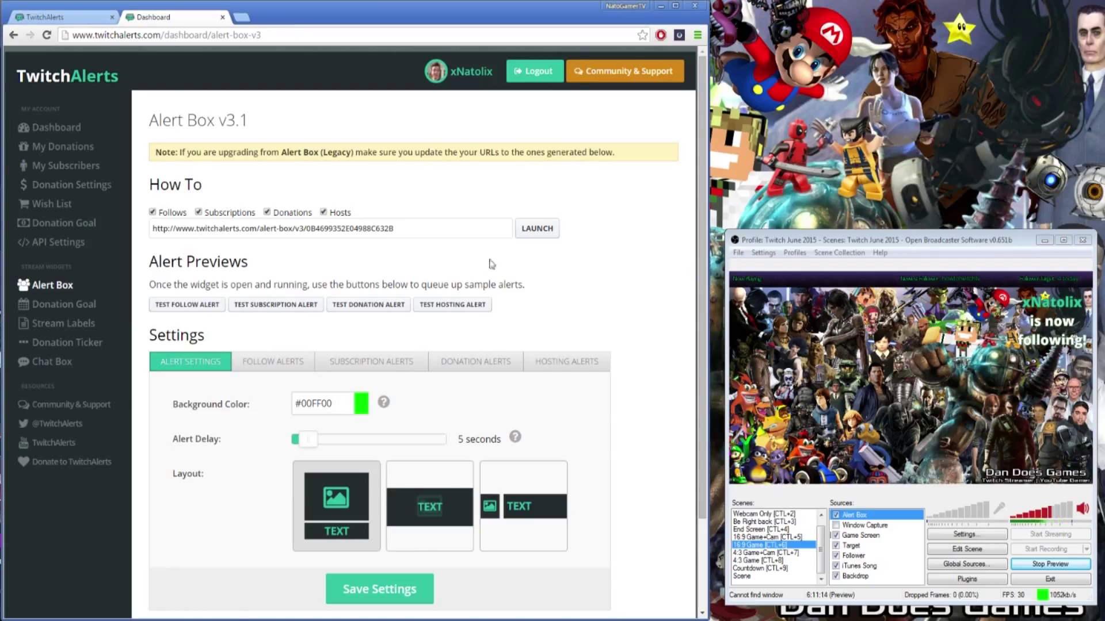
{"action": "left_click", "coordinate": [537, 227]}
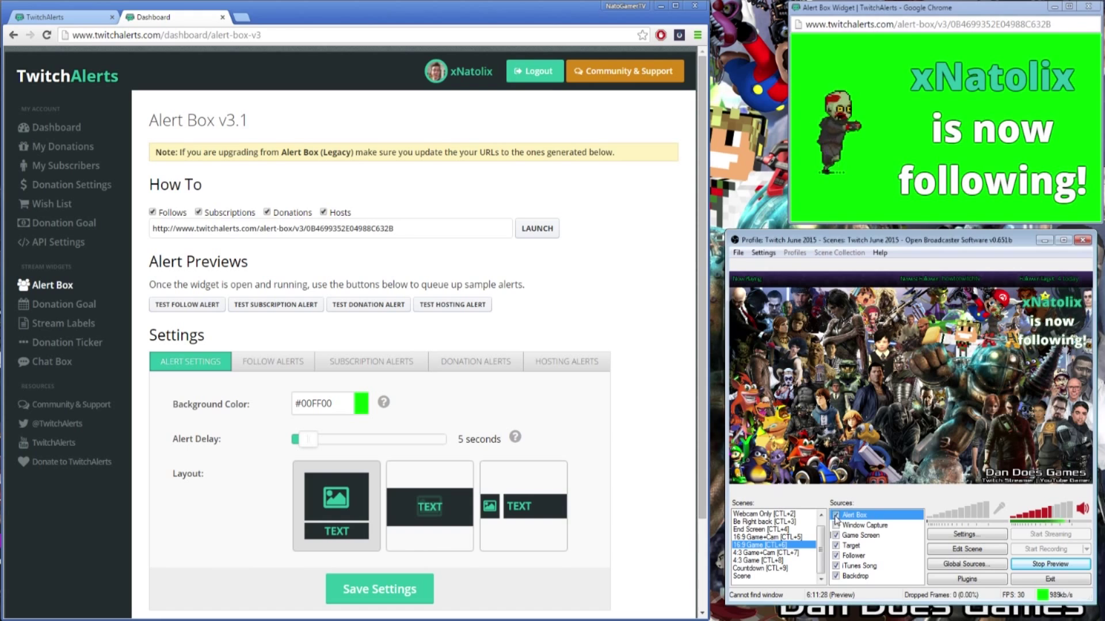
Delete the Alert Box source from the OBS Sources list and confirm its removal
{"action": "left_click", "coordinate": [836, 516]}
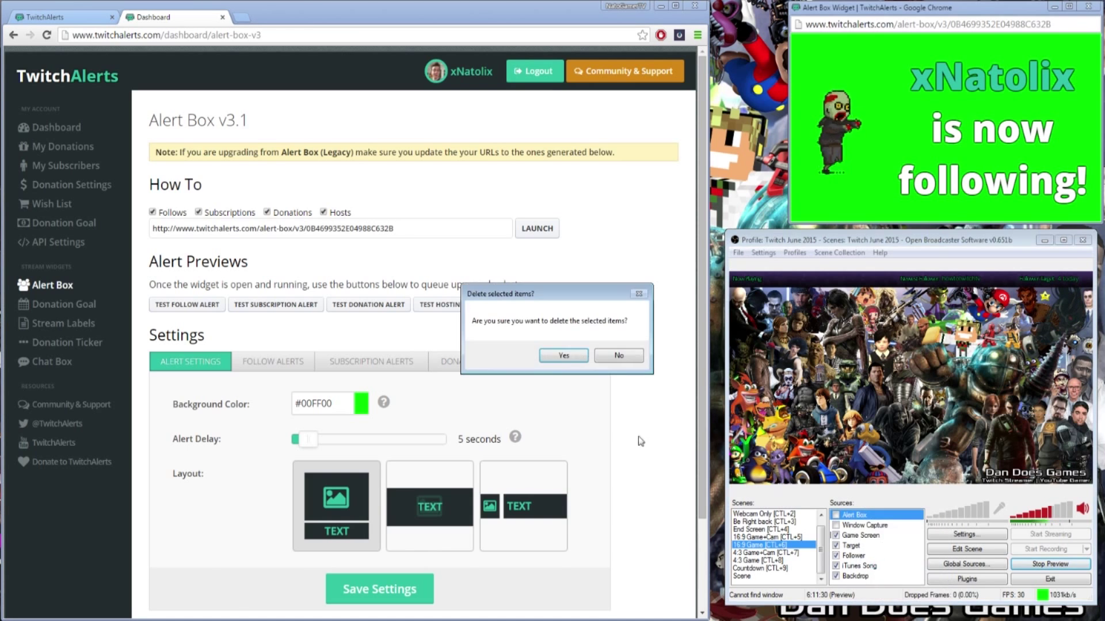
{"action": "left_click", "coordinate": [563, 355]}
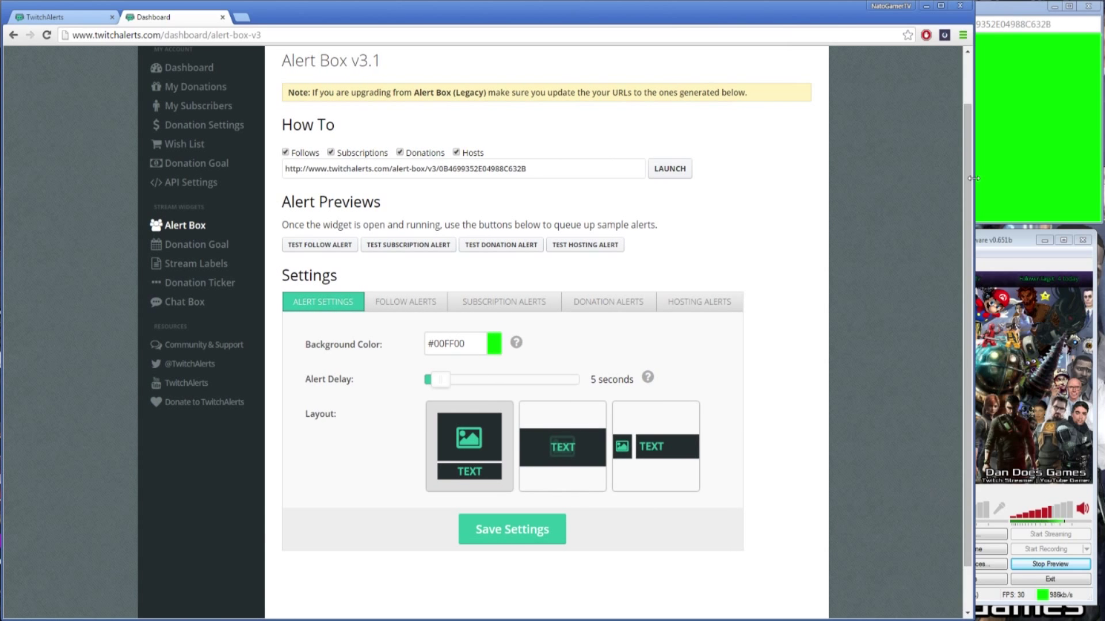
{"action": "mouse_move", "coordinate": [405, 471]}
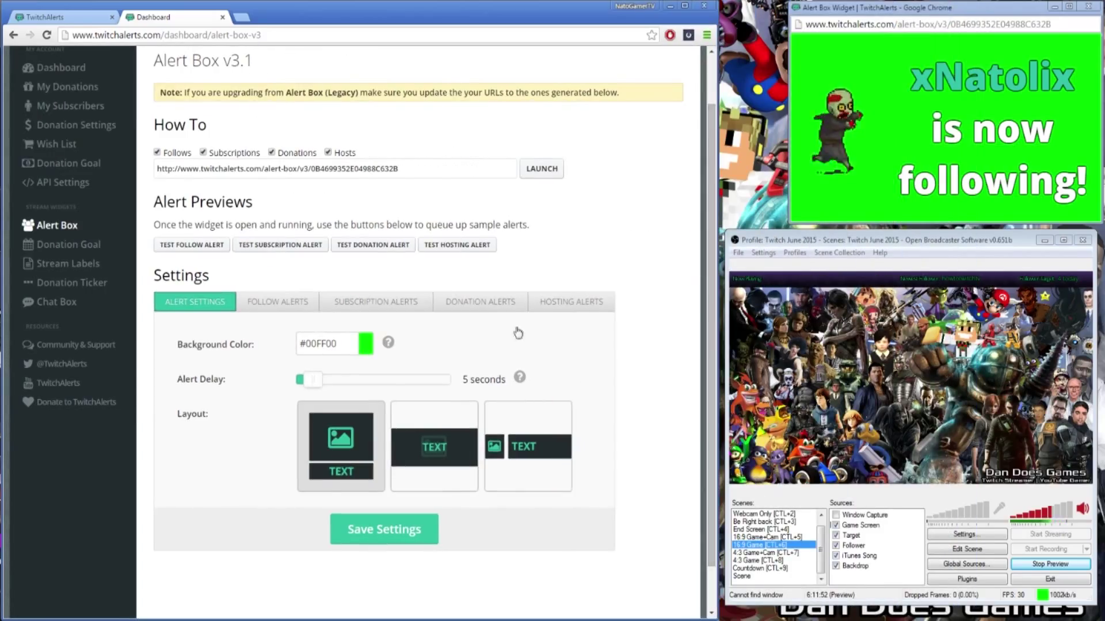
{"action": "mouse_move", "coordinate": [67, 268]}
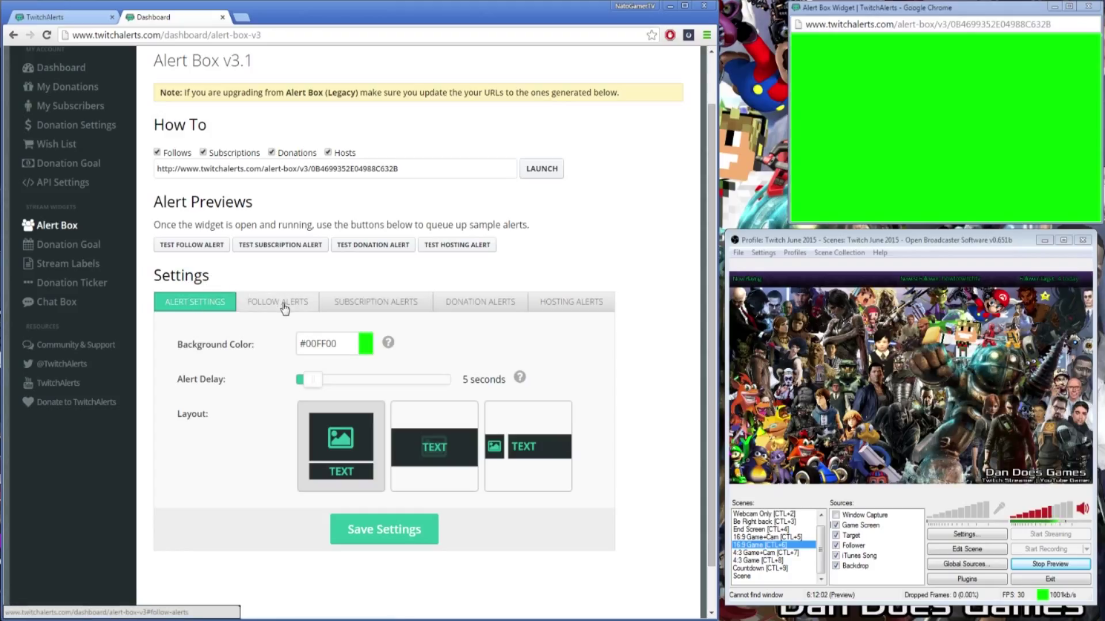
Show the Follow Alerts settings and scroll through layout, animation, message, image, sound and duration options
{"action": "left_click", "coordinate": [278, 302]}
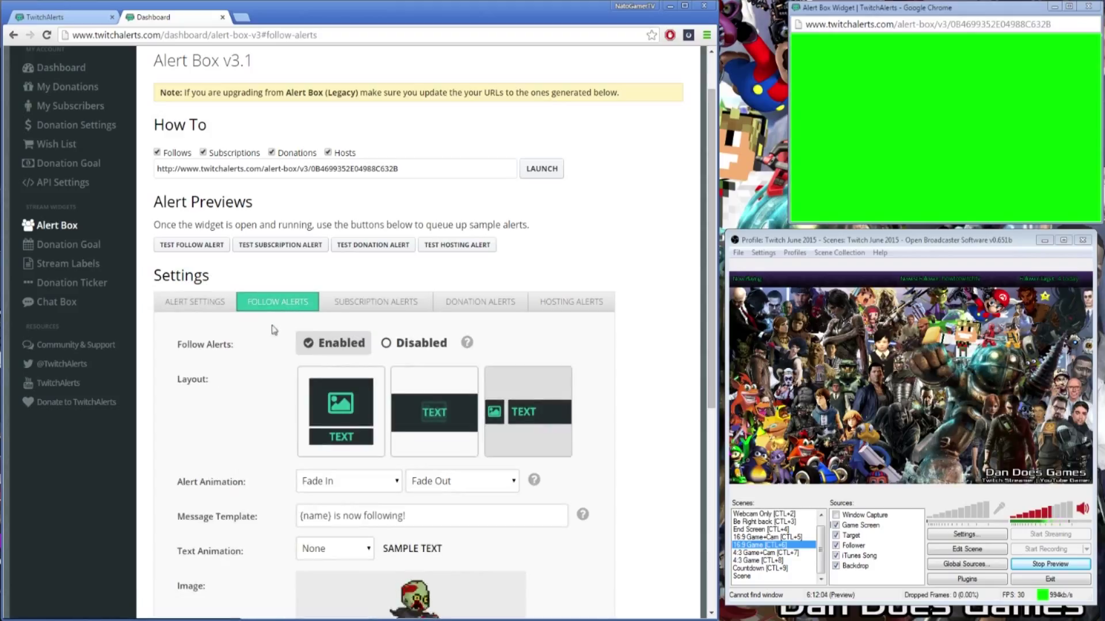
{"action": "scroll", "scroll_direction": "down", "scroll_amount": 3}
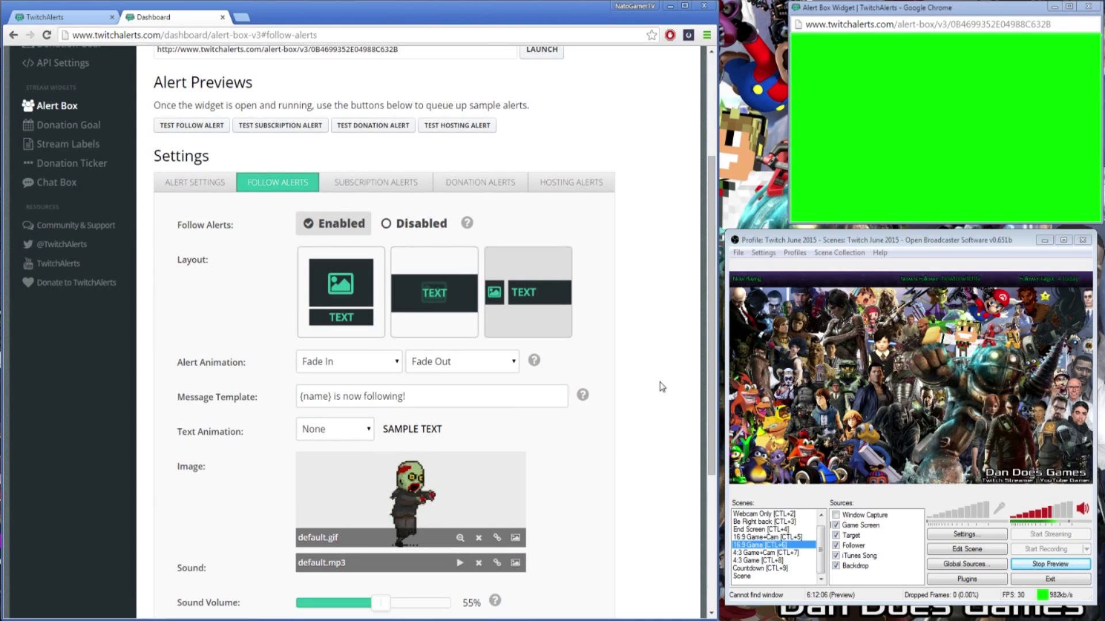
{"action": "mouse_move", "coordinate": [423, 337]}
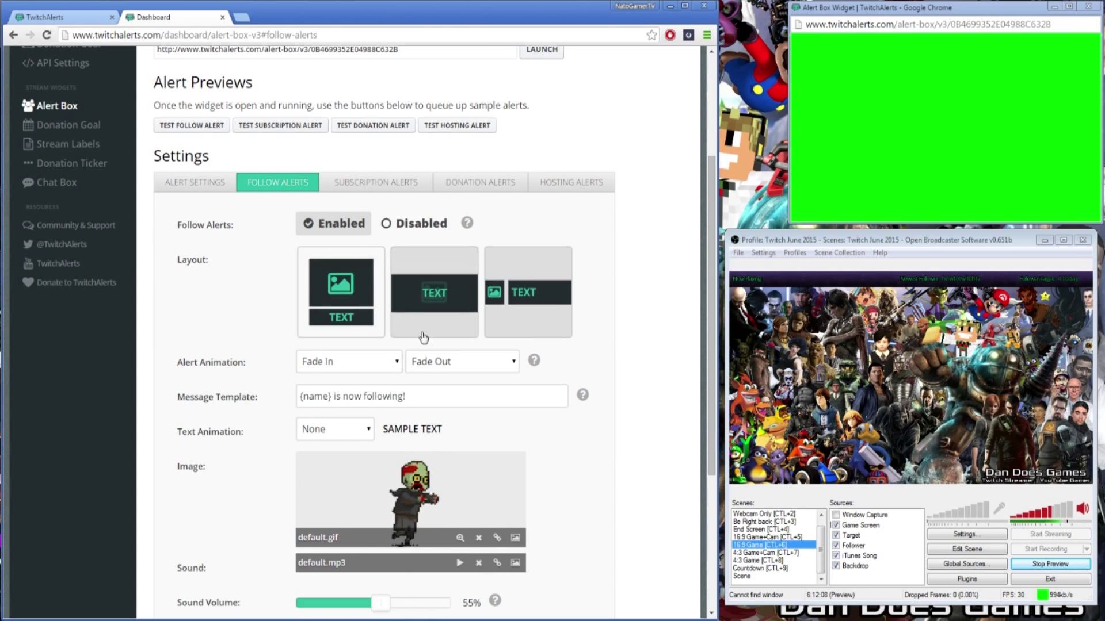
{"action": "scroll", "scroll_direction": "down", "scroll_amount": 3}
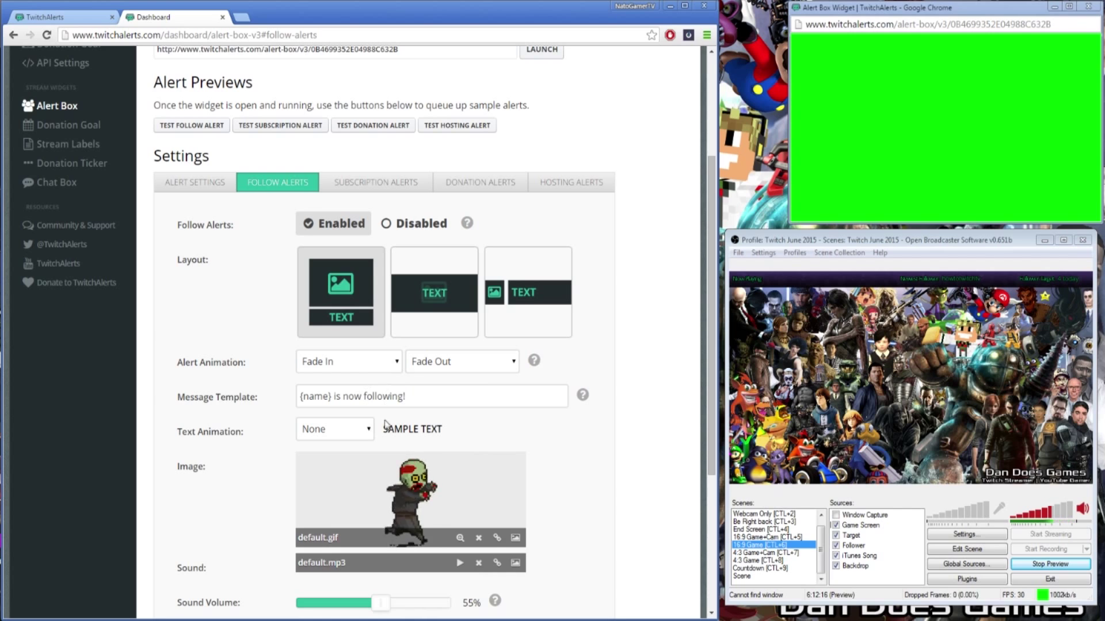
{"action": "scroll", "scroll_direction": "down", "scroll_amount": 3}
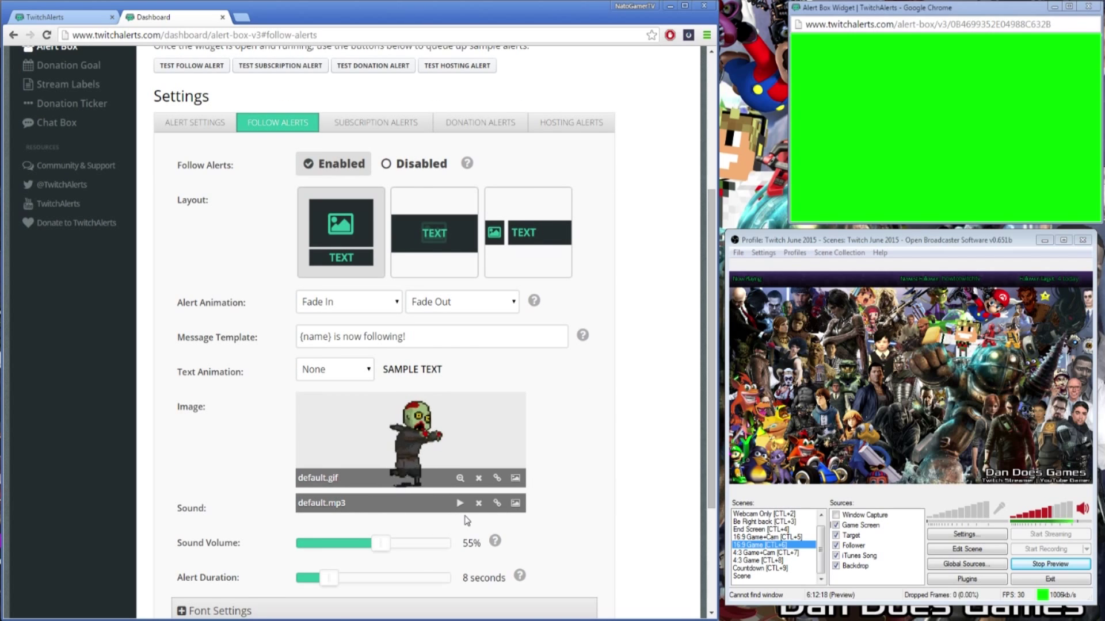
{"action": "mouse_move", "coordinate": [465, 431]}
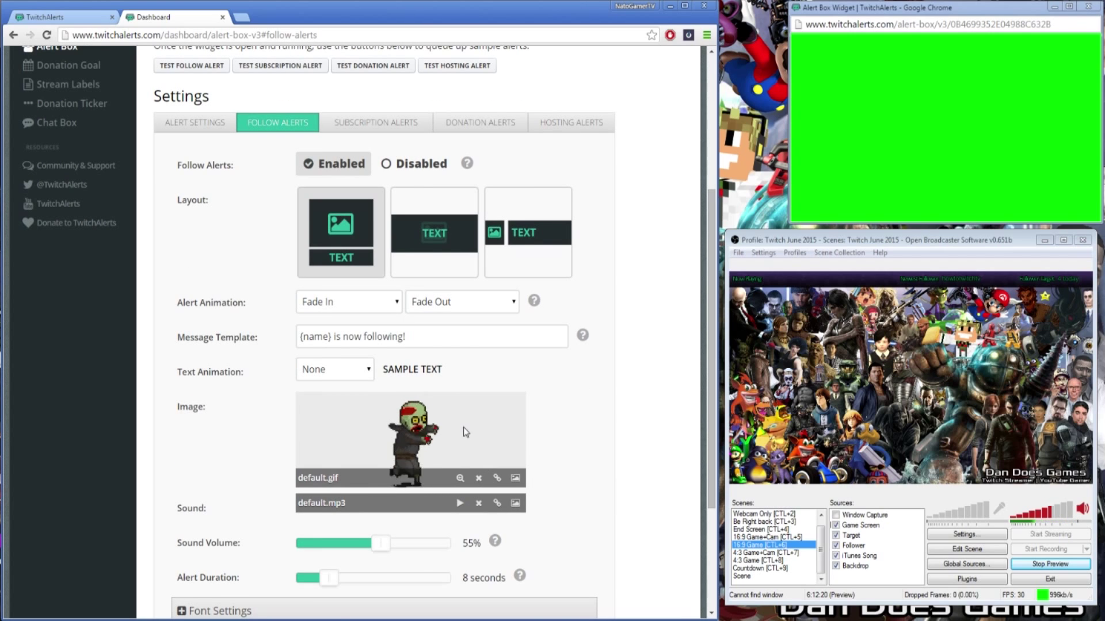
{"action": "mouse_move", "coordinate": [578, 433]}
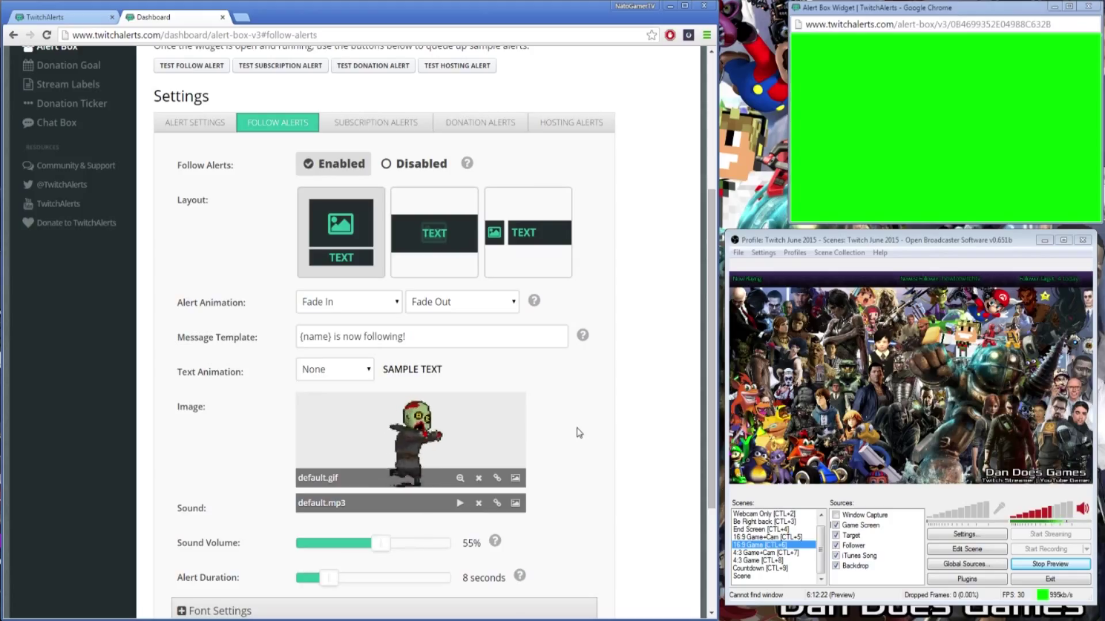
{"action": "scroll", "scroll_direction": "up", "scroll_amount": 3}
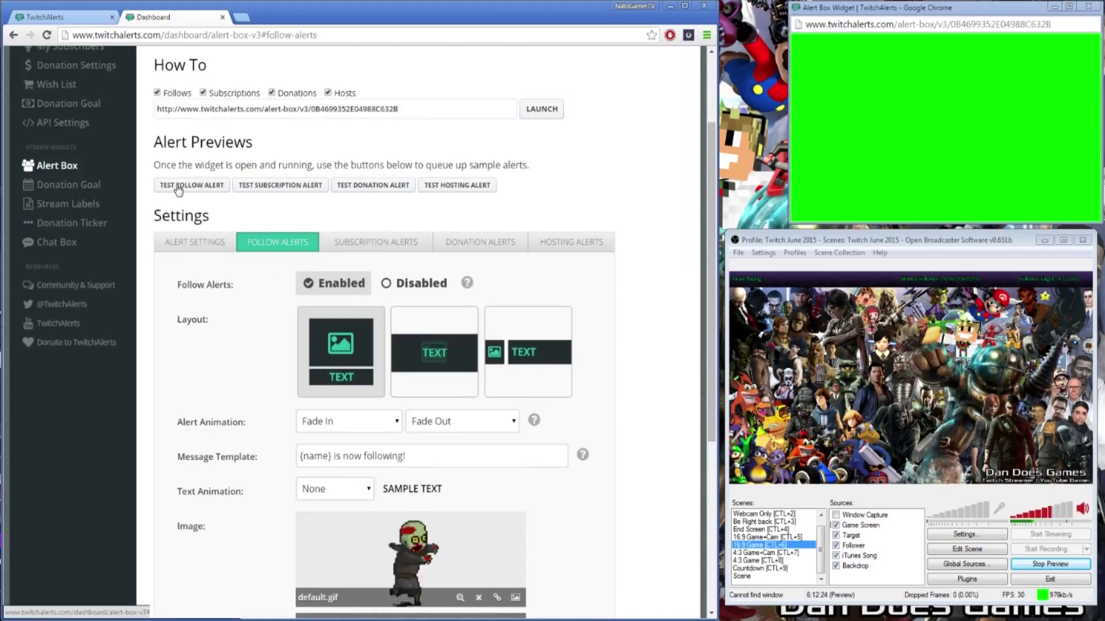
Play sample follow alerts and switch the layout to the image-beside-text option
{"action": "left_click", "coordinate": [191, 184]}
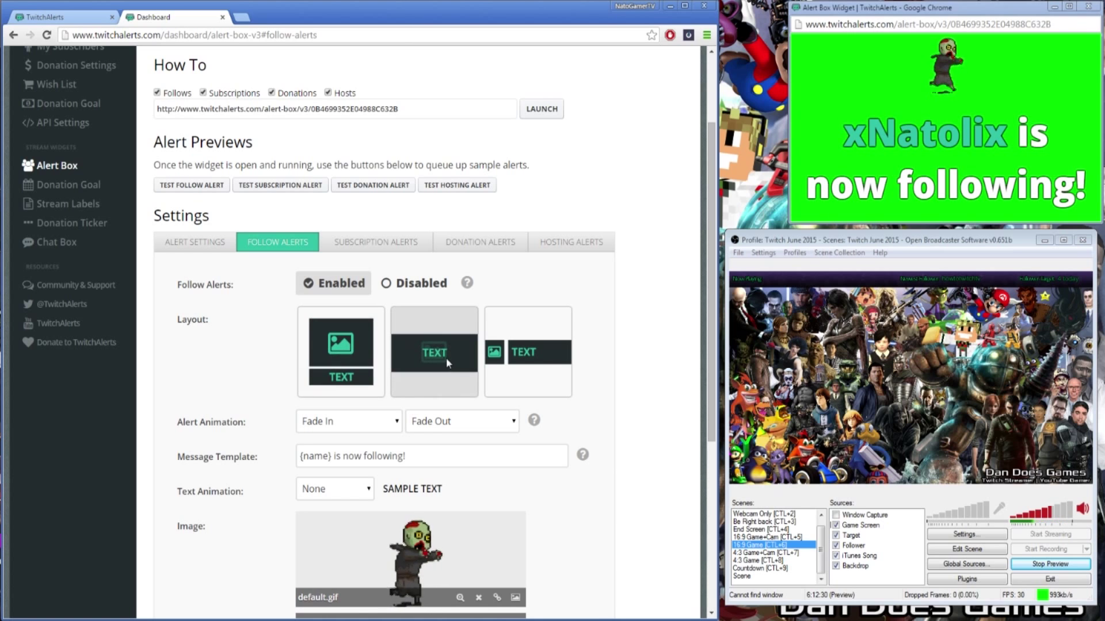
{"action": "scroll", "scroll_direction": "down", "scroll_amount": 3}
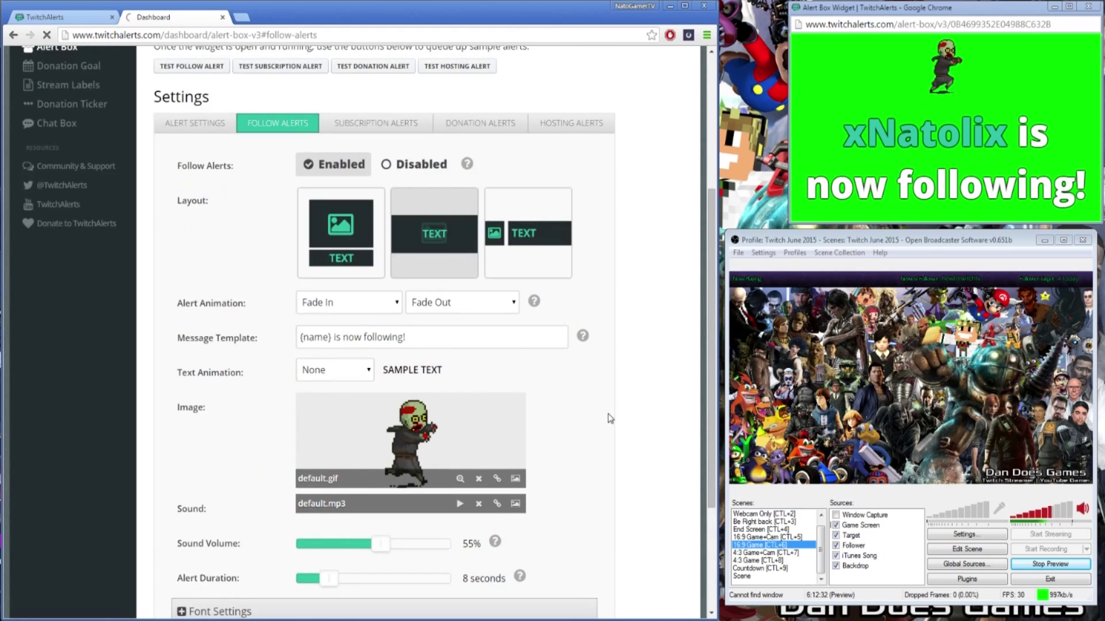
{"action": "scroll", "scroll_direction": "up", "scroll_amount": 3}
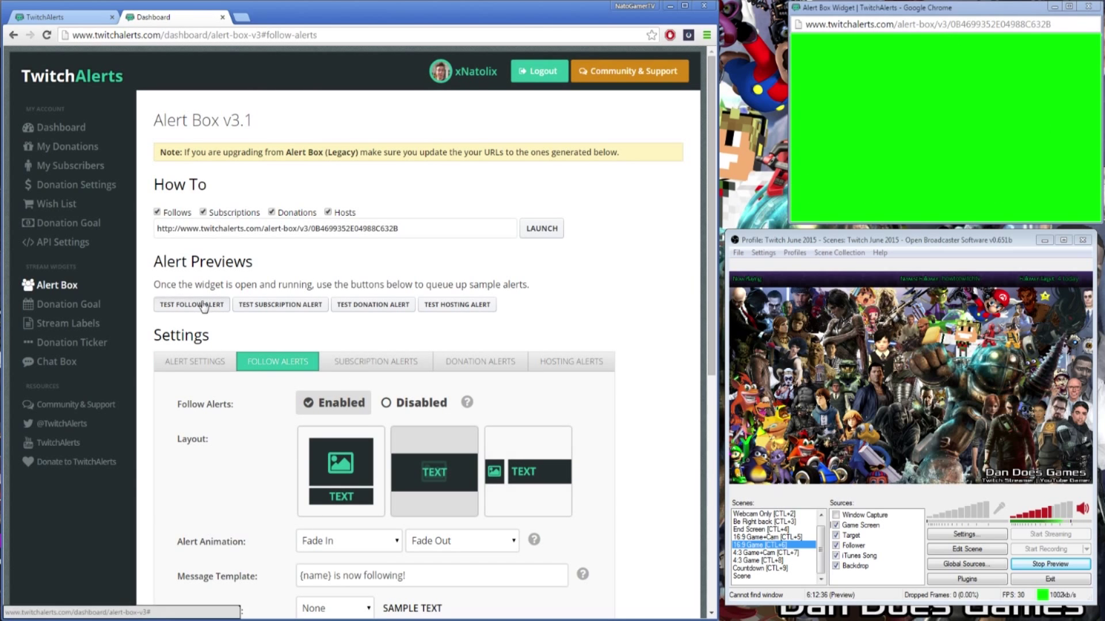
{"action": "left_click", "coordinate": [191, 304]}
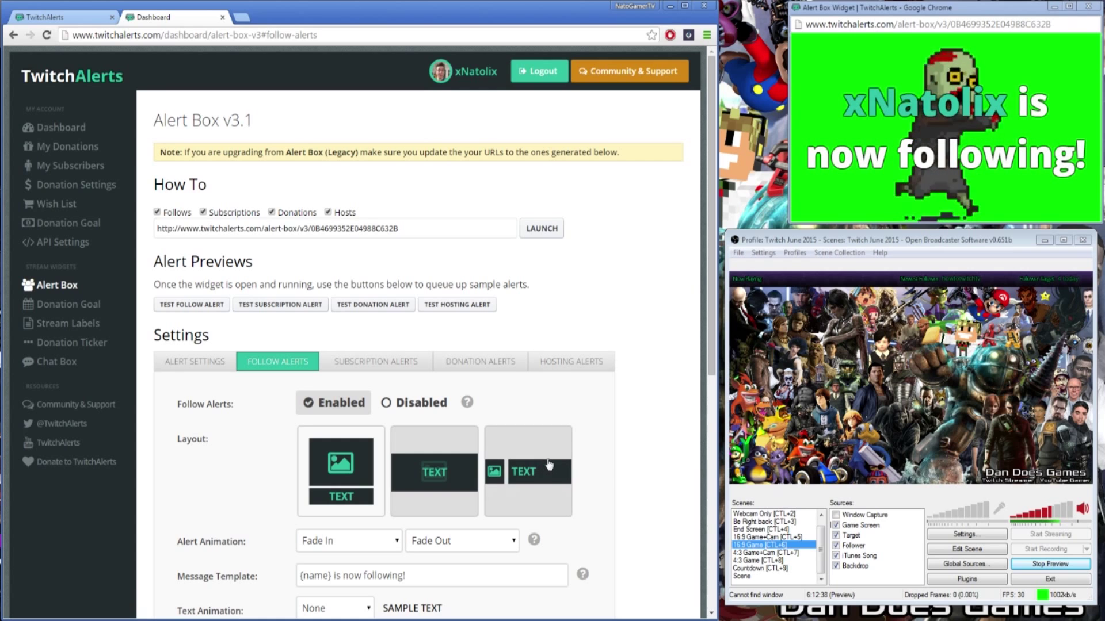
{"action": "scroll", "scroll_direction": "down", "scroll_amount": 3}
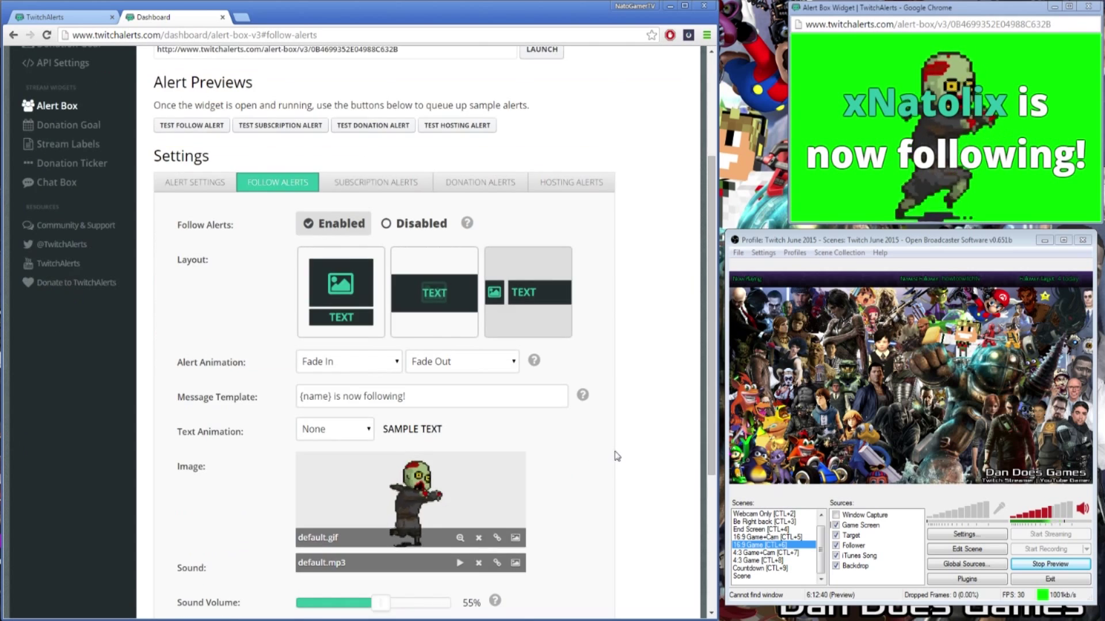
{"action": "scroll", "scroll_direction": "down", "scroll_amount": 3}
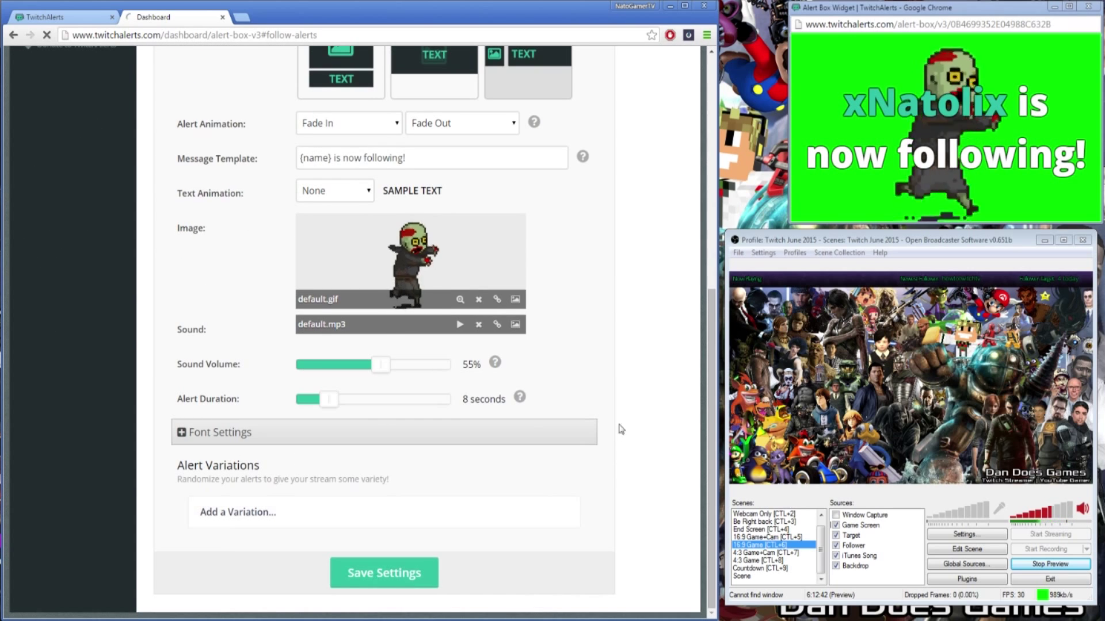
{"action": "scroll", "scroll_direction": "up", "scroll_amount": 3}
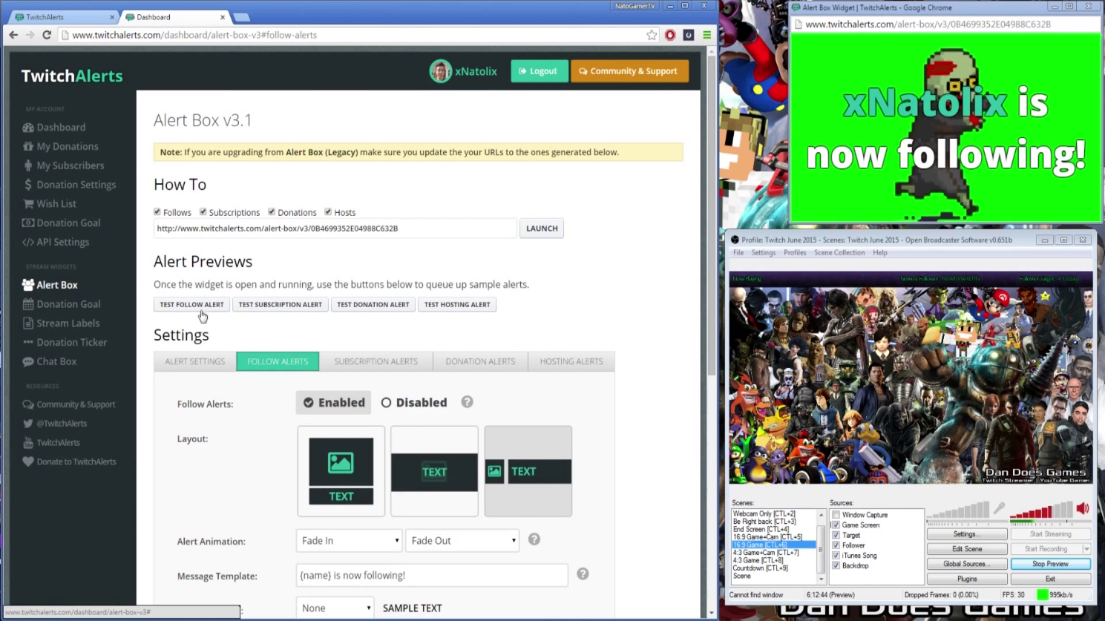
Replay the side-by-side follow alert and keep the Fade In entry animation
{"action": "left_click", "coordinate": [191, 304]}
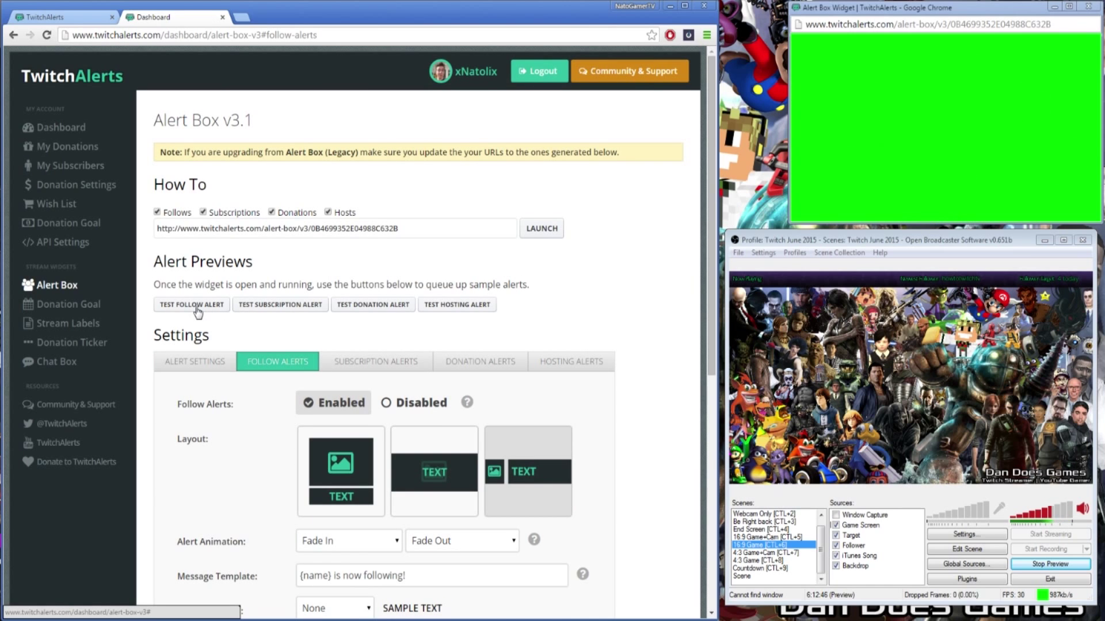
{"action": "left_click", "coordinate": [191, 304]}
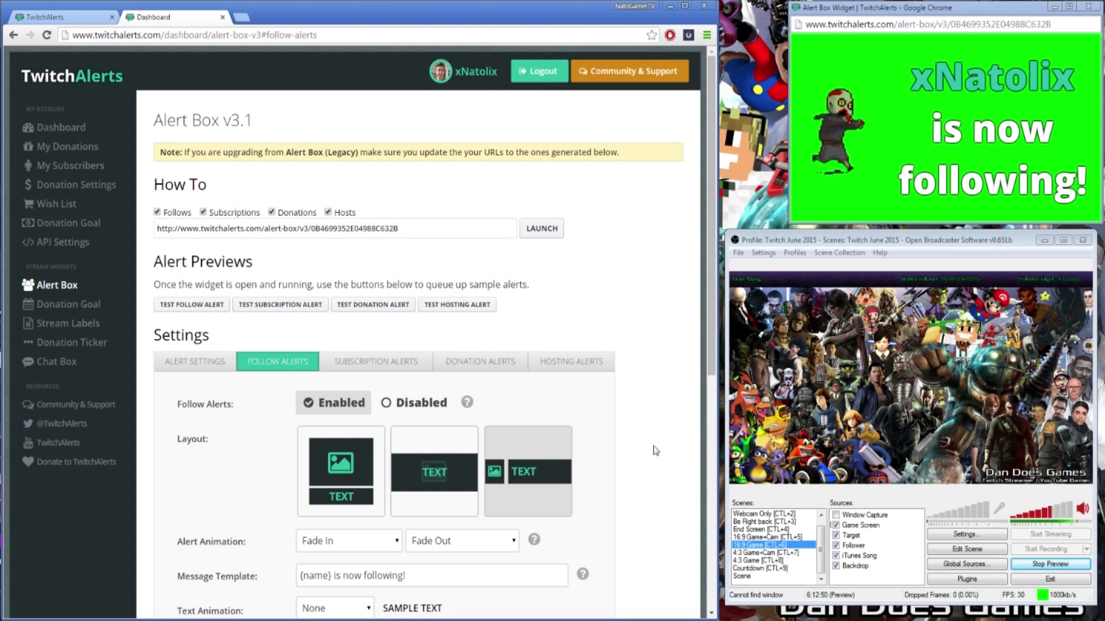
{"action": "scroll", "scroll_direction": "down", "scroll_amount": 3}
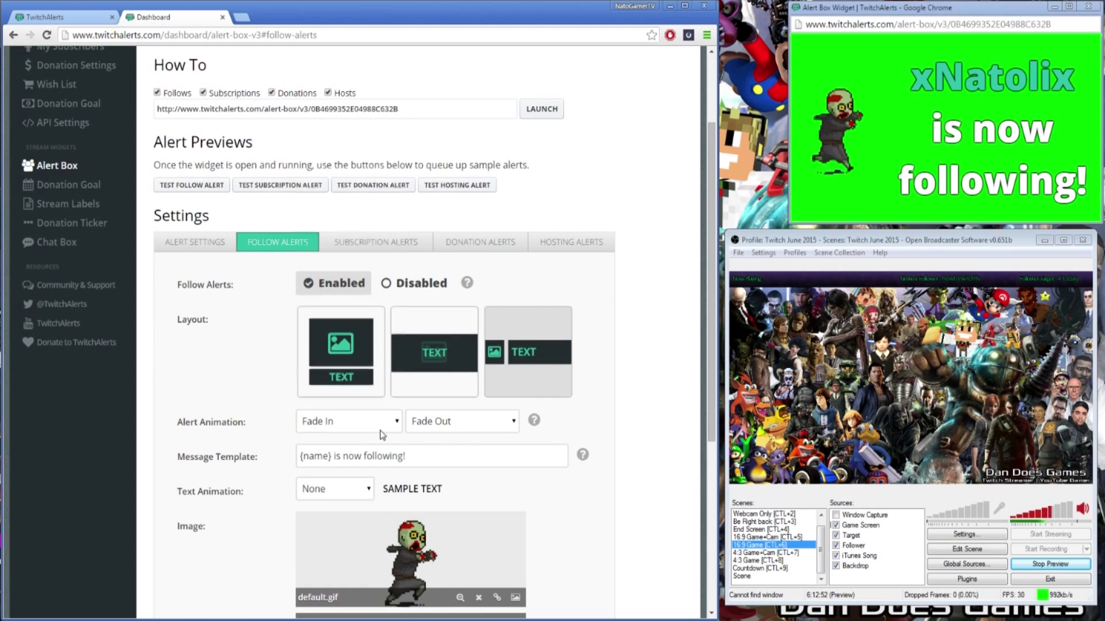
{"action": "left_click", "coordinate": [347, 421]}
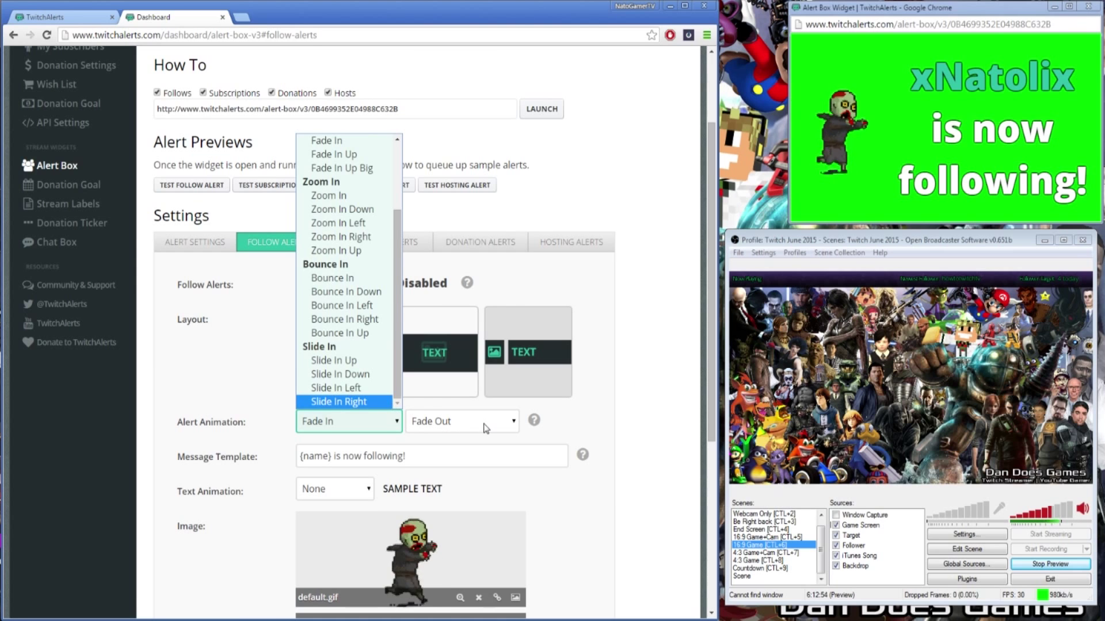
{"action": "left_click", "coordinate": [460, 421]}
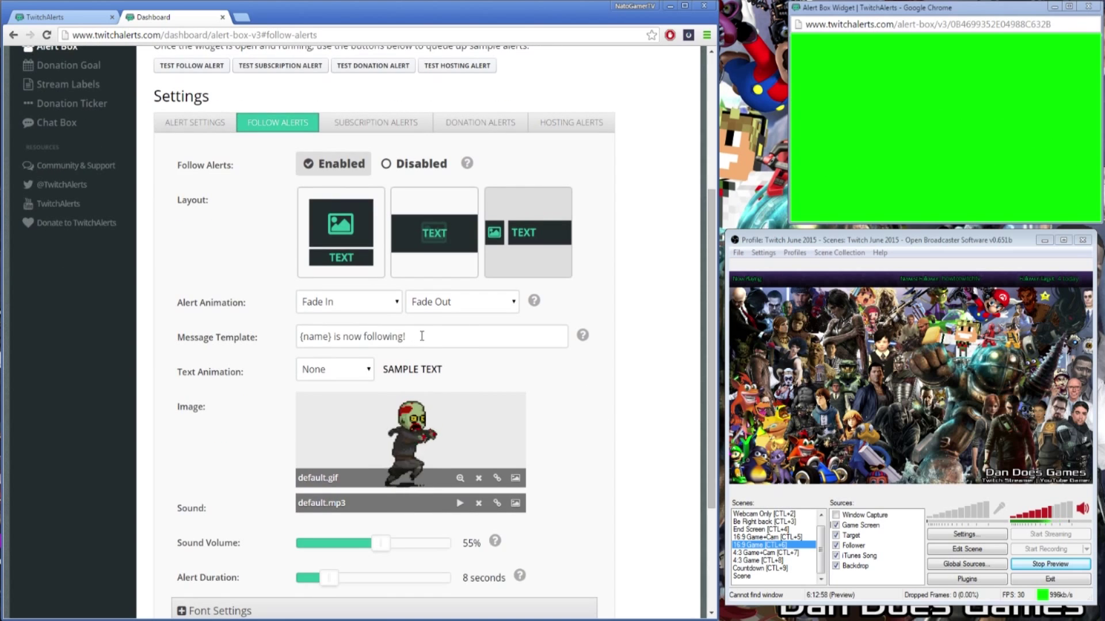
Make the message template read '{name} is now following!!' and review the text animation options
{"action": "left_click", "coordinate": [432, 336]}
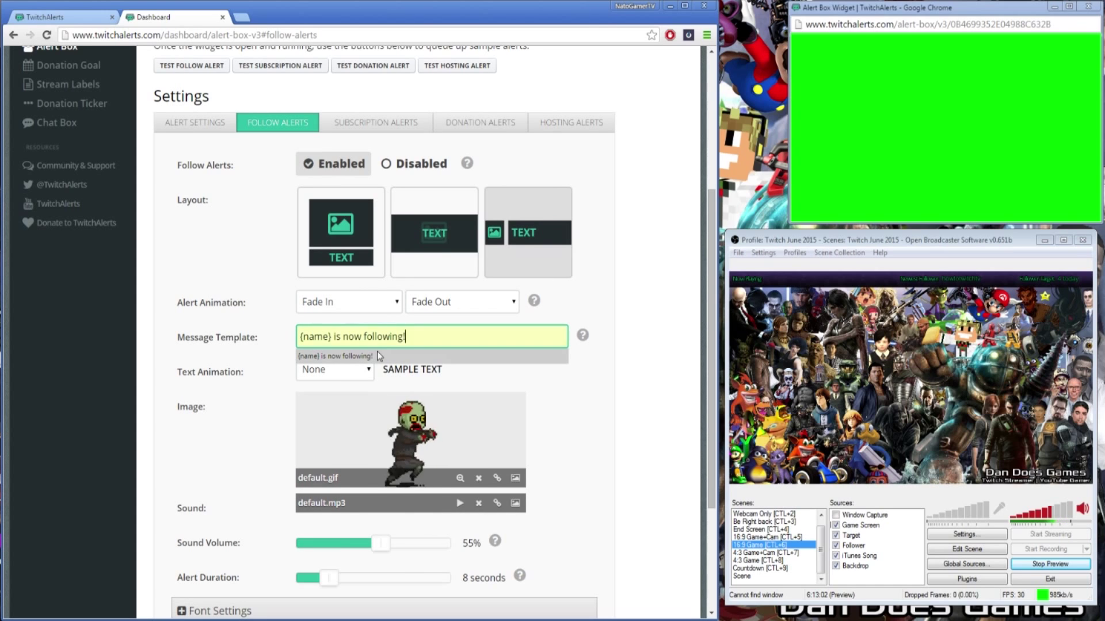
{"action": "type", "text": "!"}
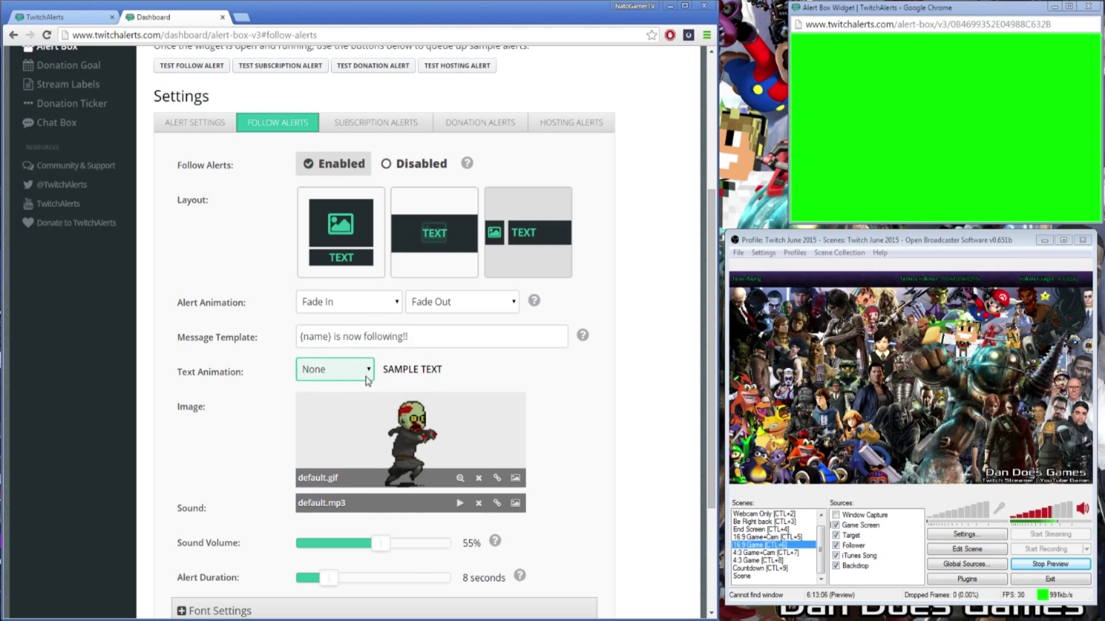
{"action": "left_click", "coordinate": [334, 369]}
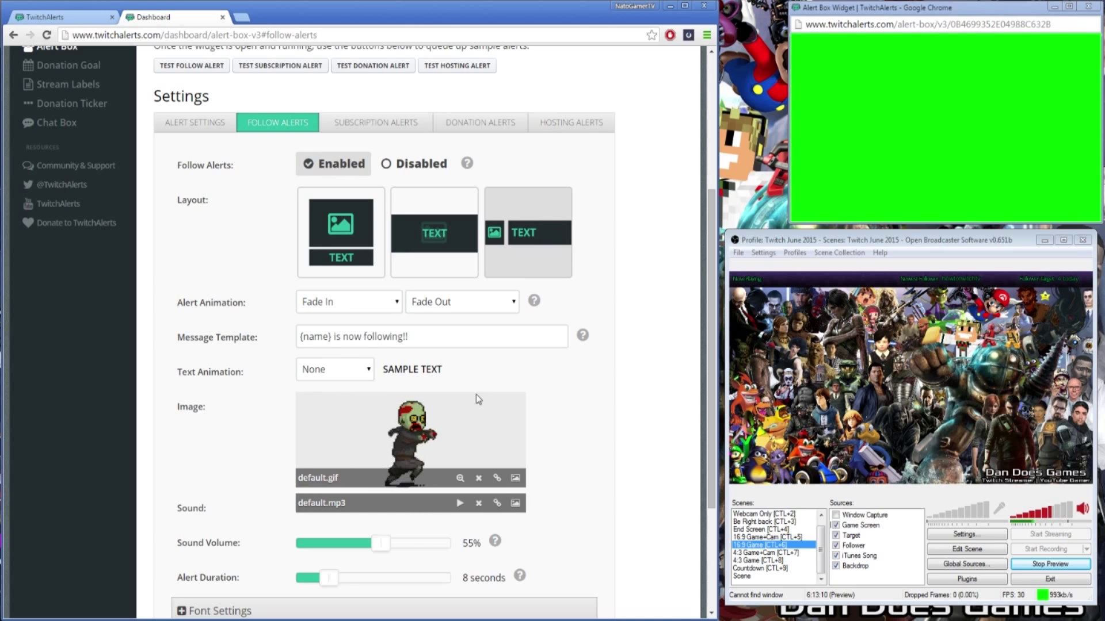
{"action": "mouse_move", "coordinate": [526, 420]}
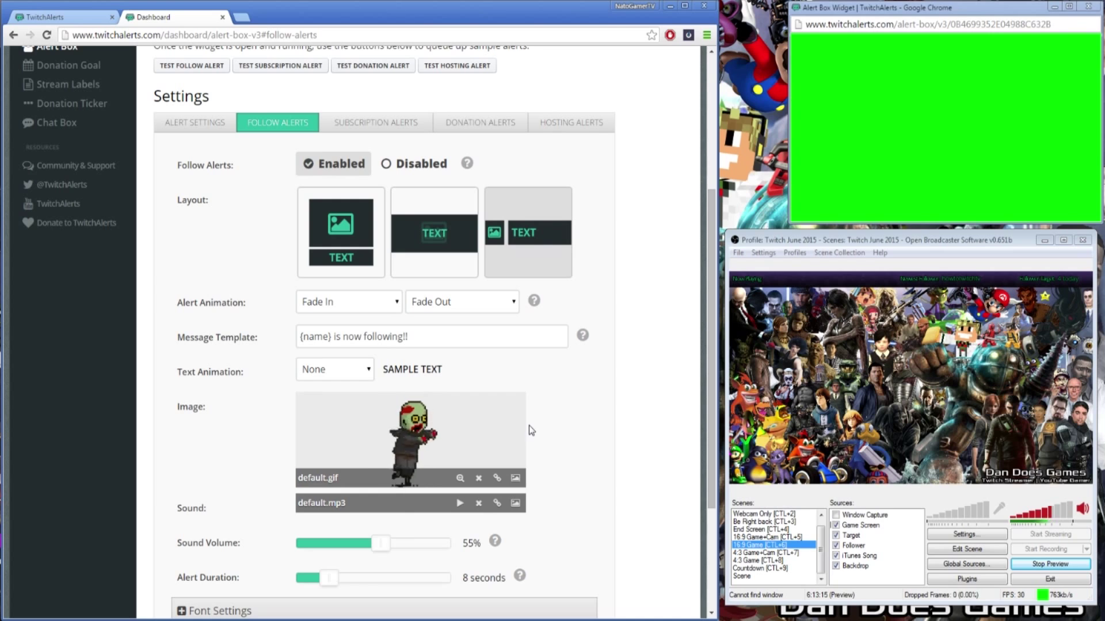
{"action": "mouse_move", "coordinate": [491, 459]}
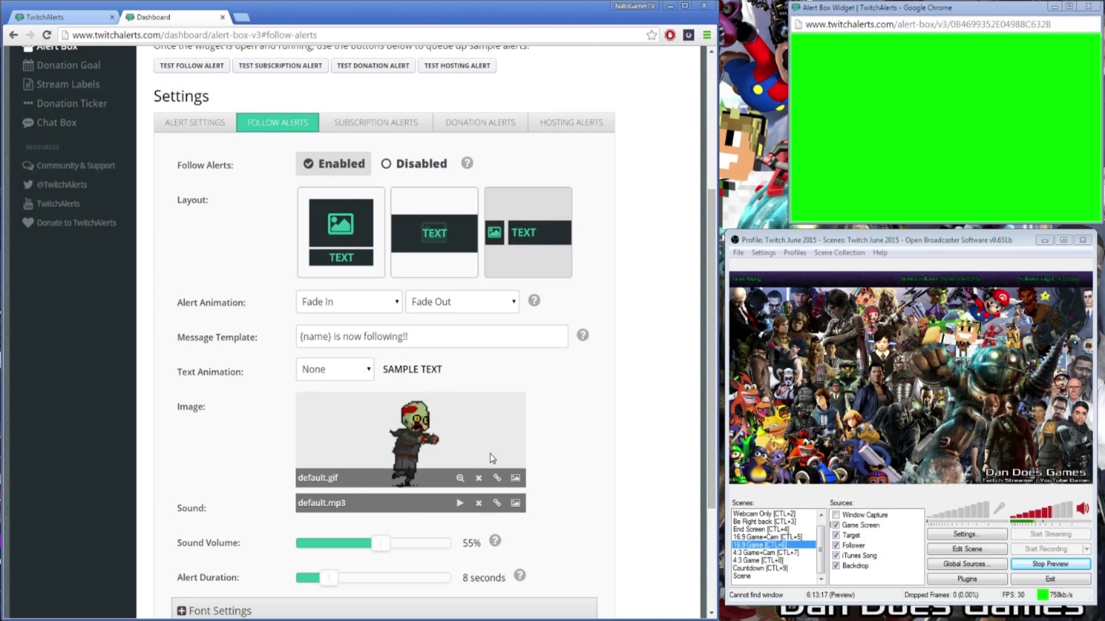
{"action": "mouse_move", "coordinate": [553, 459]}
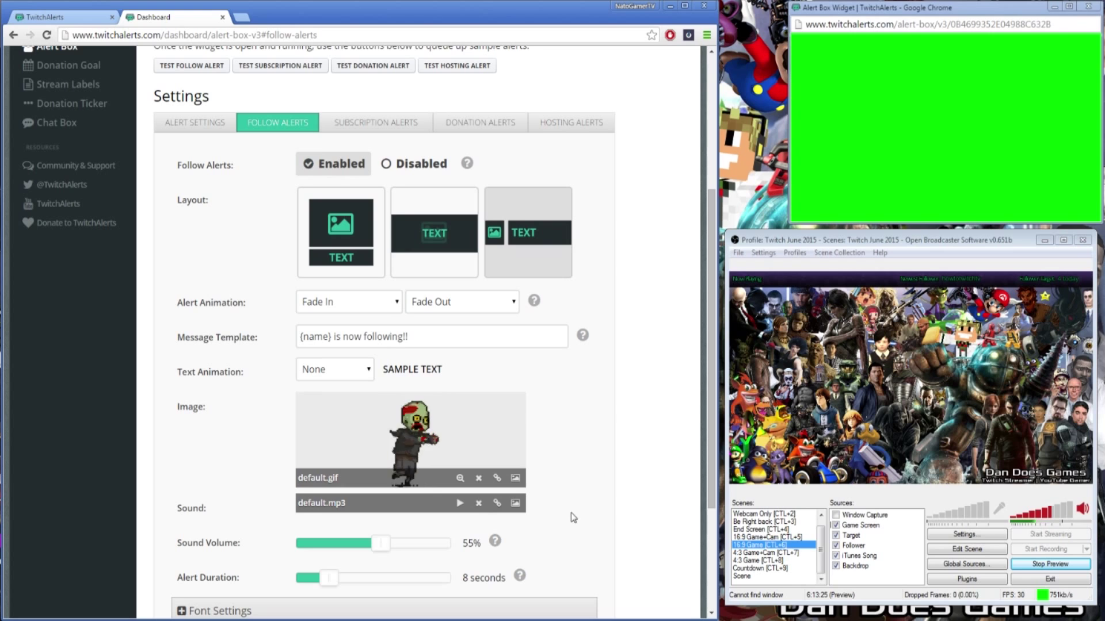
{"action": "mouse_move", "coordinate": [569, 518]}
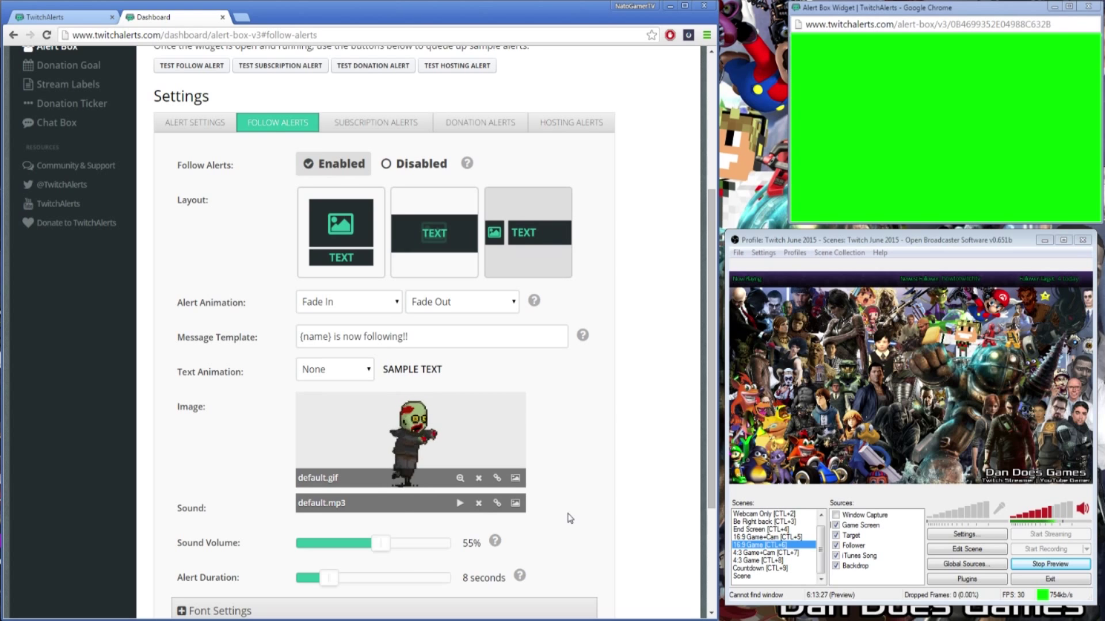
In Font Settings, set the follow alert Text Highlight Color to #6441a5
{"action": "scroll", "scroll_direction": "down", "scroll_amount": 3}
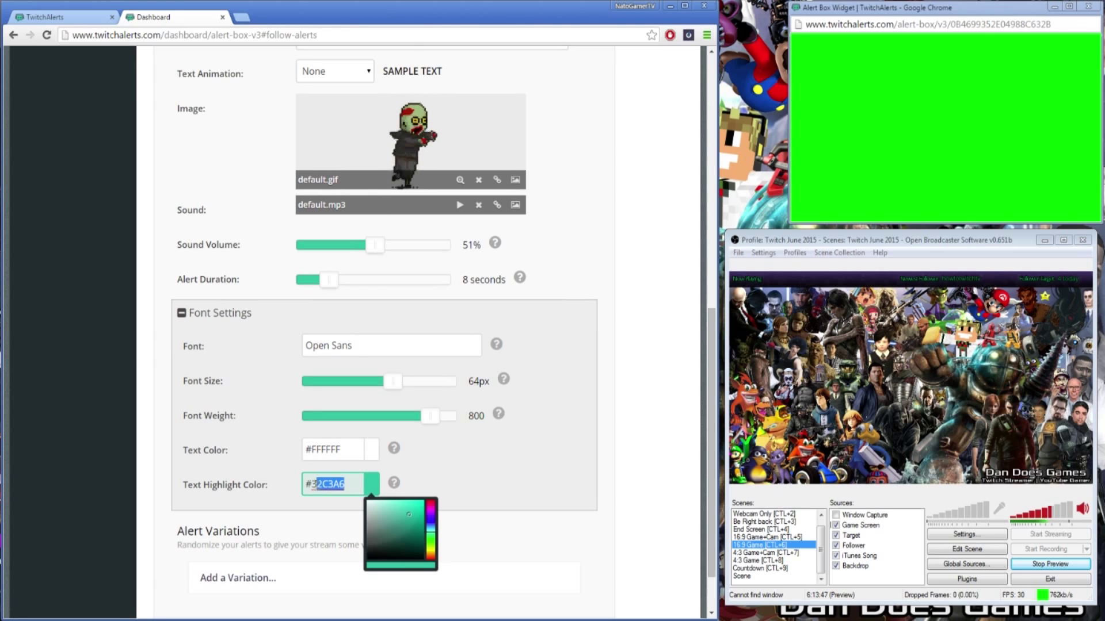
{"action": "type", "text": "#6441a5"}
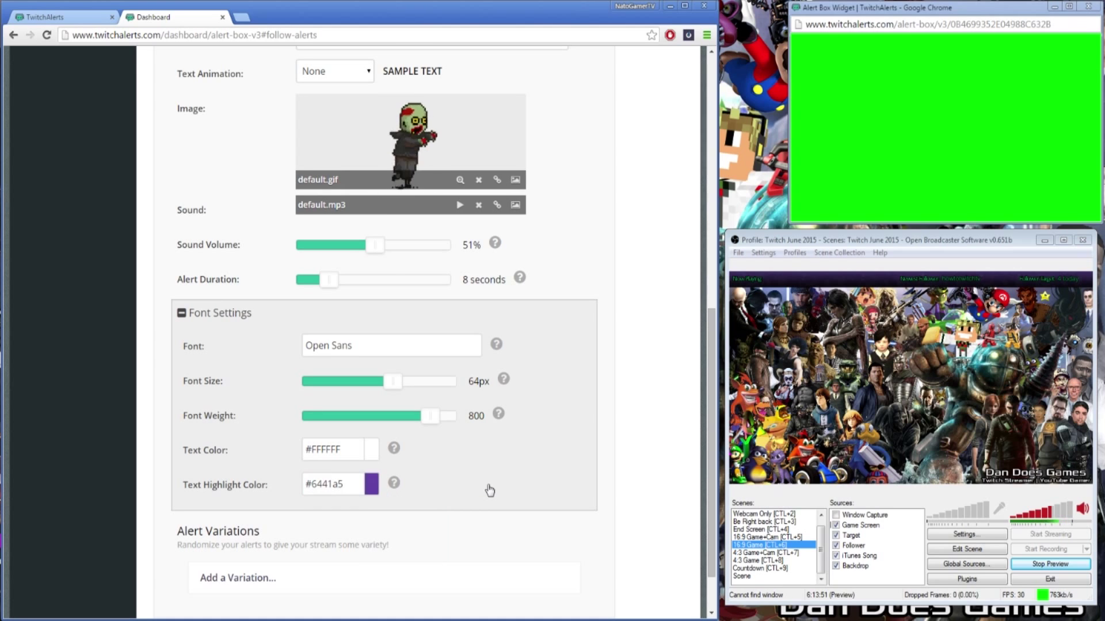
Cancel a new alert variation and save the follow alert settings with Save Settings
{"action": "scroll", "scroll_direction": "down", "scroll_amount": 3}
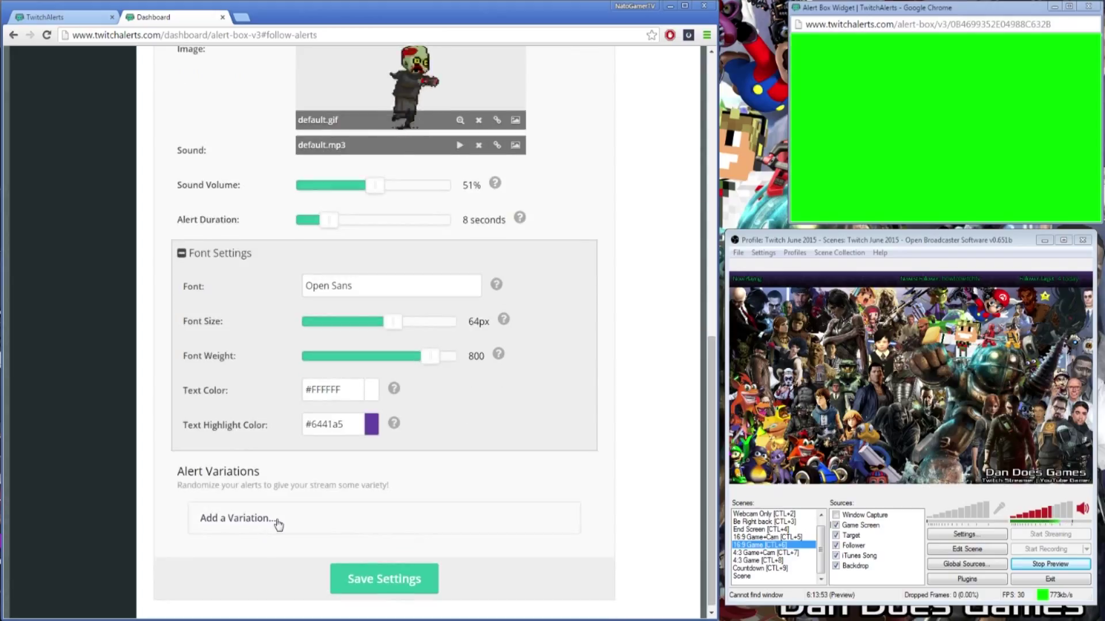
{"action": "left_click", "coordinate": [237, 518]}
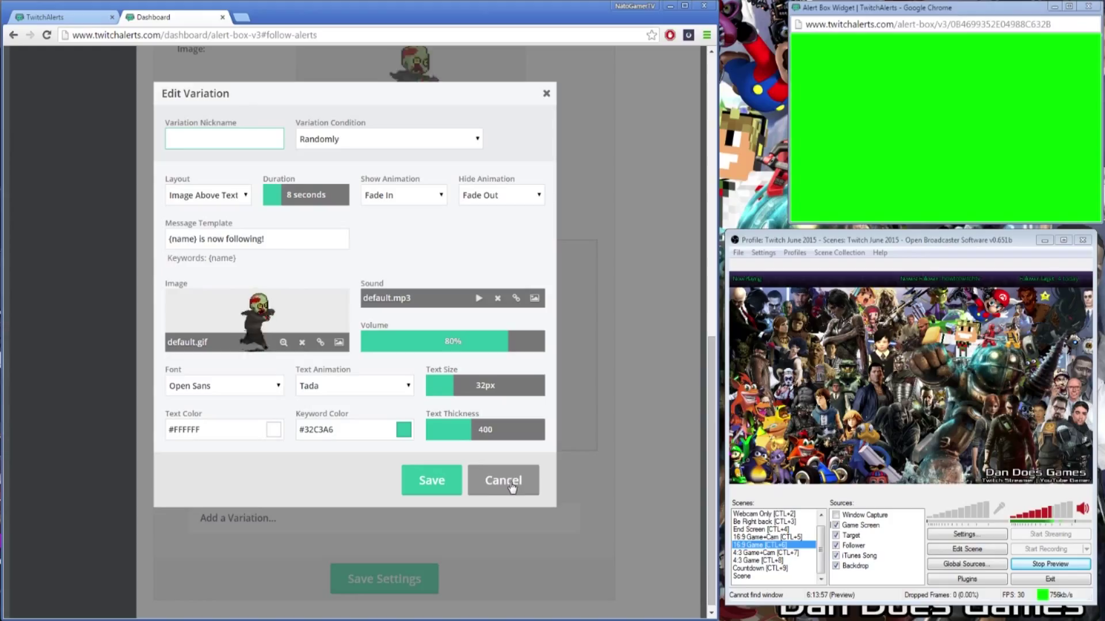
{"action": "left_click", "coordinate": [503, 480]}
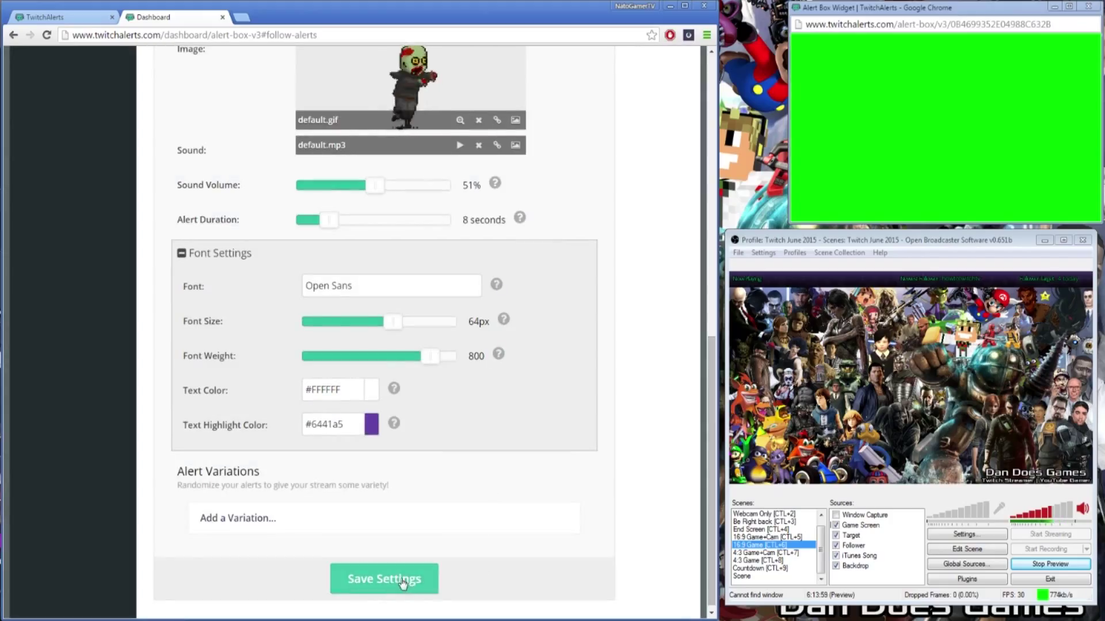
{"action": "left_click", "coordinate": [384, 579]}
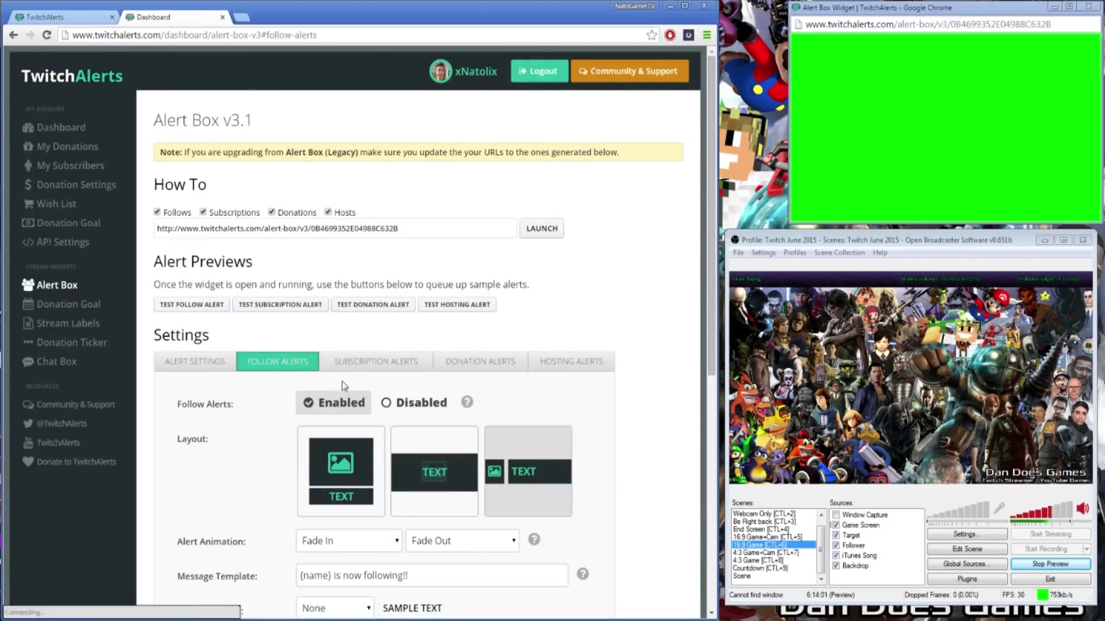
Fire a test follow alert showing 'xNatolix is now following!!' with the zombie image
{"action": "left_click", "coordinate": [191, 304]}
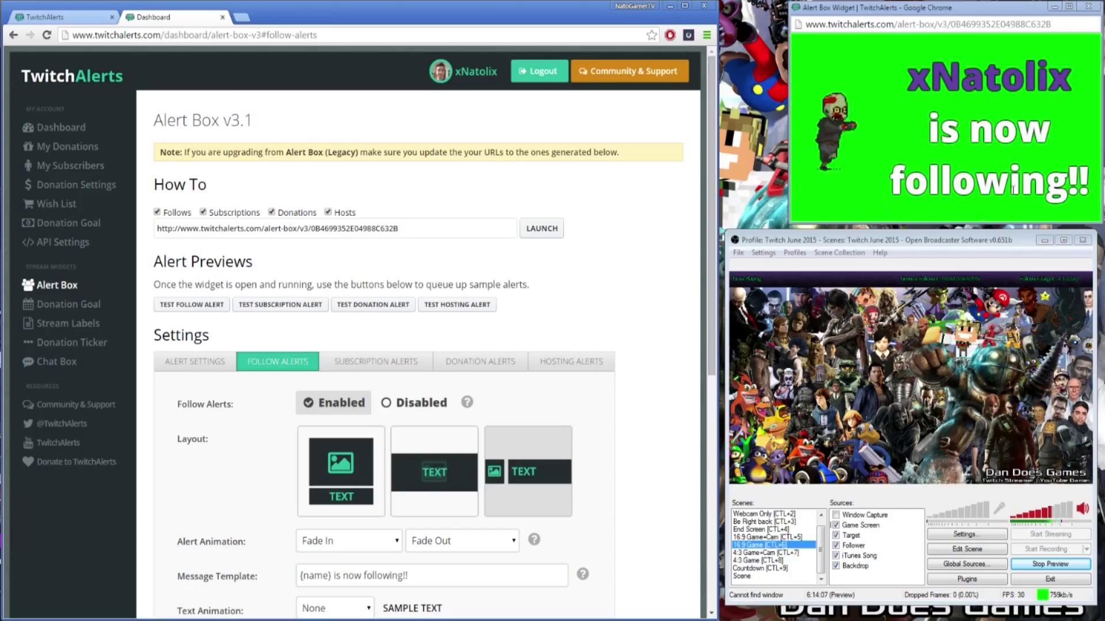
{"action": "mouse_move", "coordinate": [630, 345]}
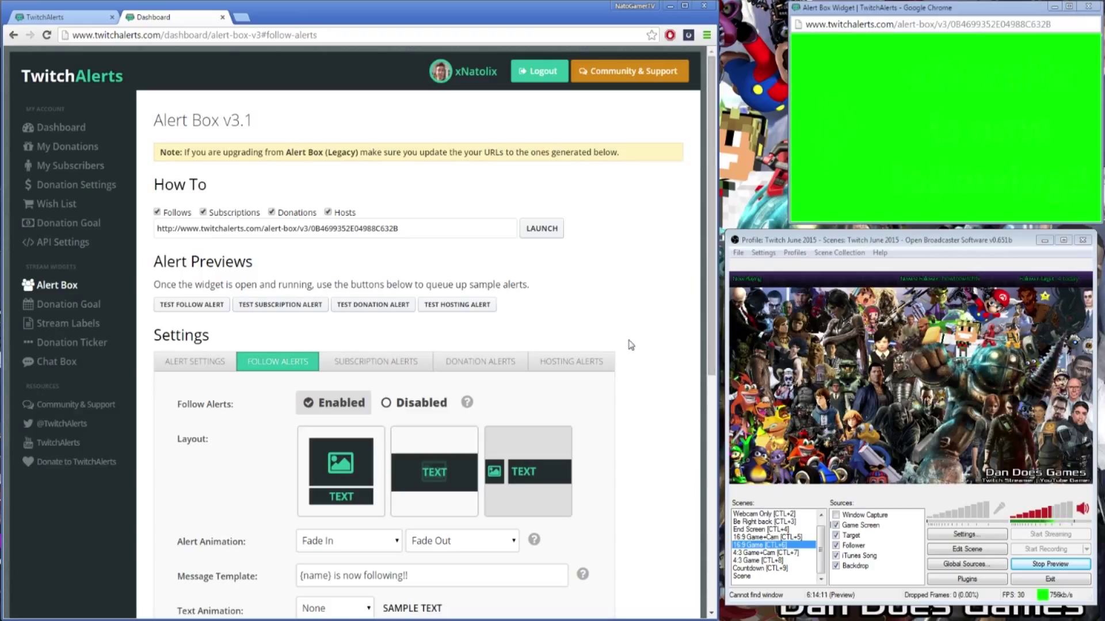
{"action": "mouse_move", "coordinate": [648, 362]}
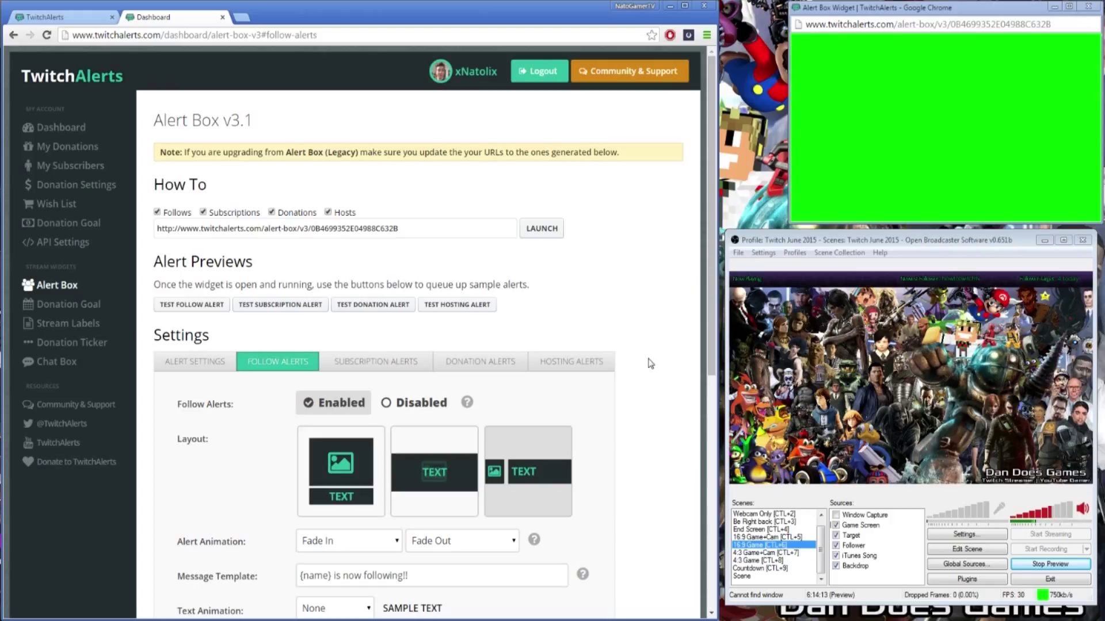
{"action": "mouse_move", "coordinate": [651, 393]}
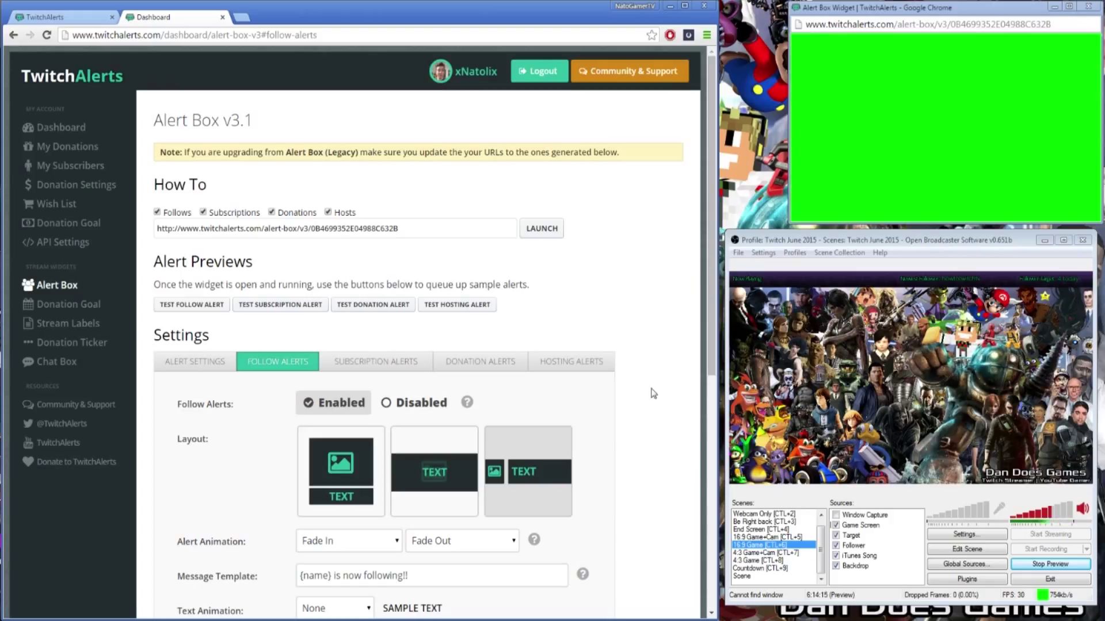
{"action": "mouse_move", "coordinate": [679, 365]}
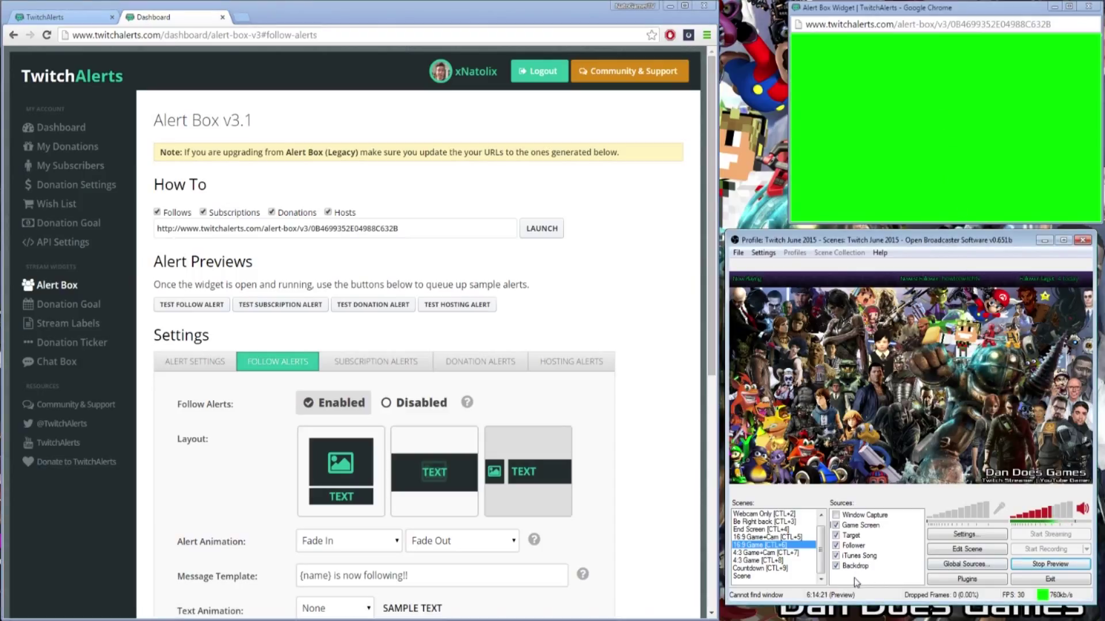
Add a Window Capture source named 'Alert Box' capturing the Alert Box Widget Chrome window
{"action": "left_click", "coordinate": [880, 585]}
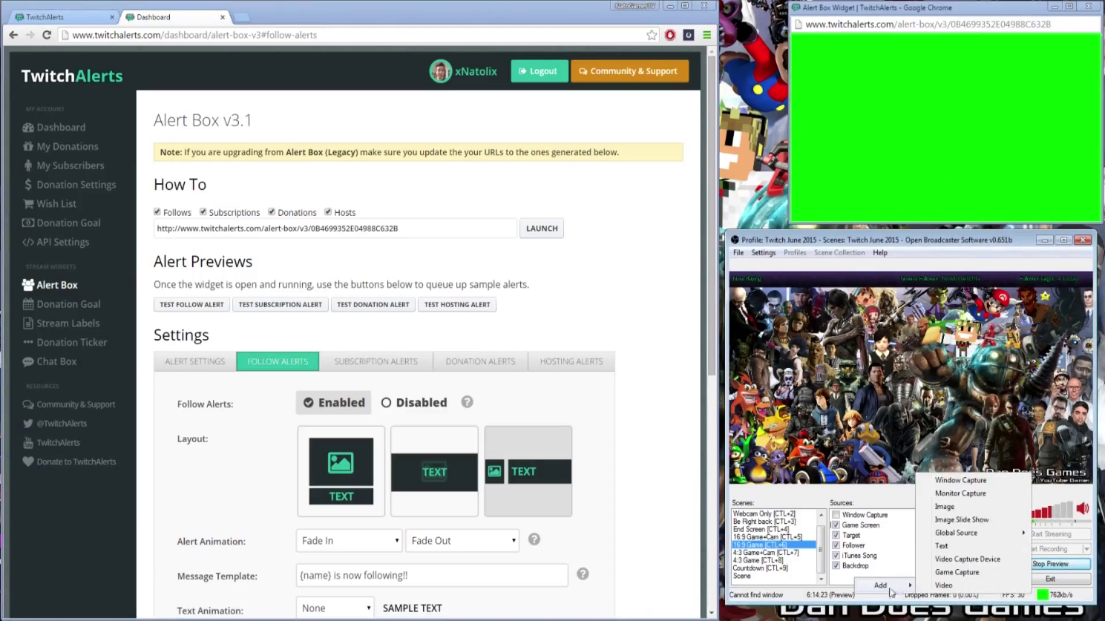
{"action": "left_click", "coordinate": [959, 479]}
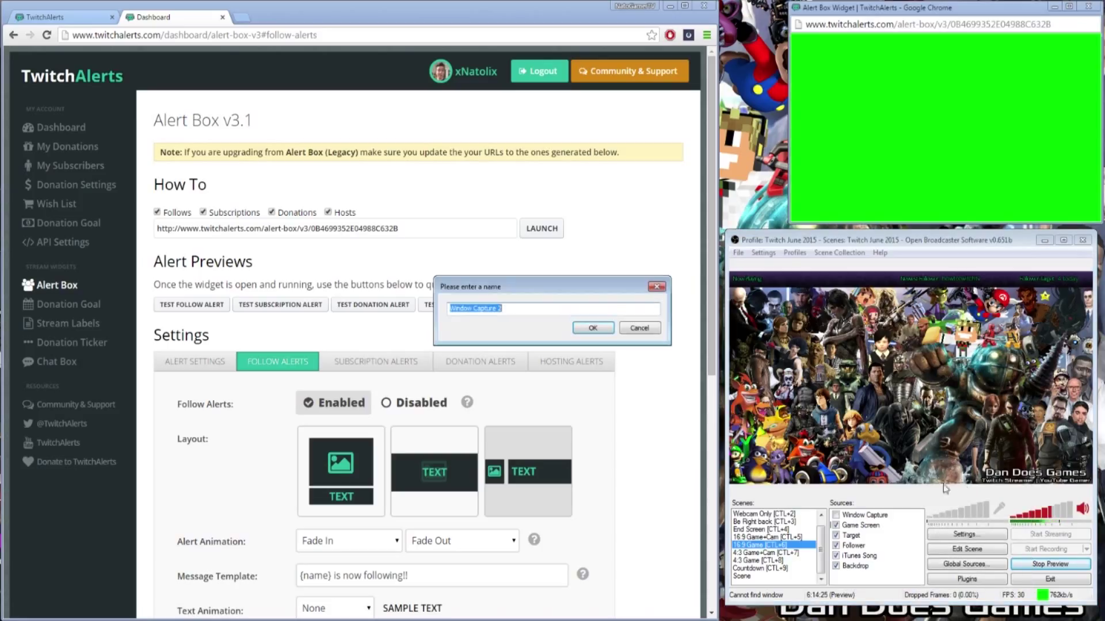
{"action": "type", "text": "Alert B"}
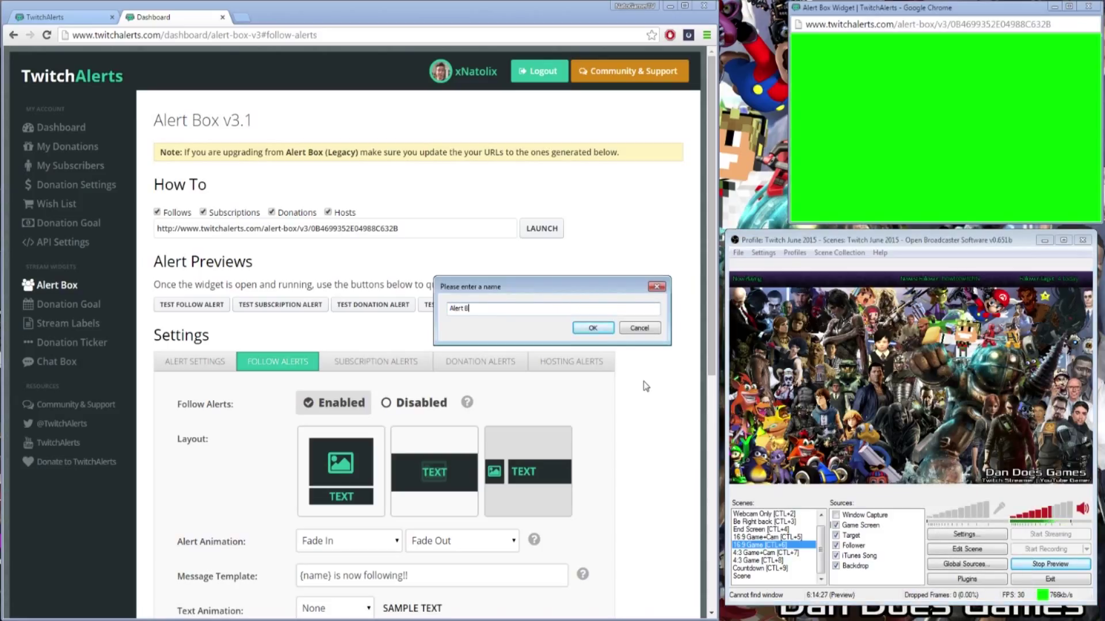
{"action": "left_click", "coordinate": [592, 328]}
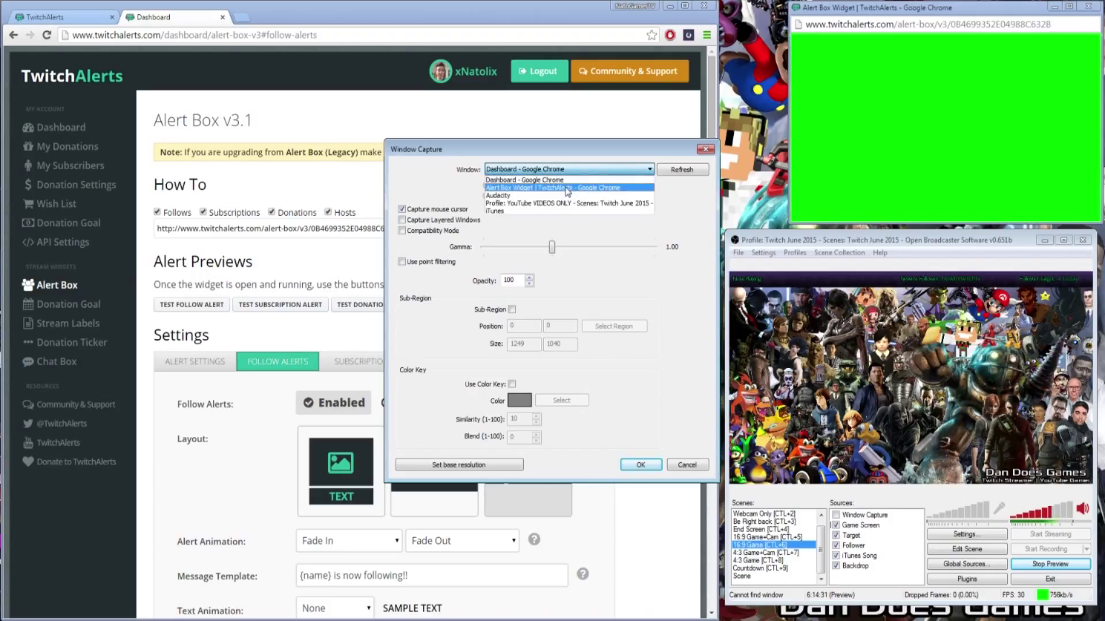
{"action": "left_click", "coordinate": [567, 187]}
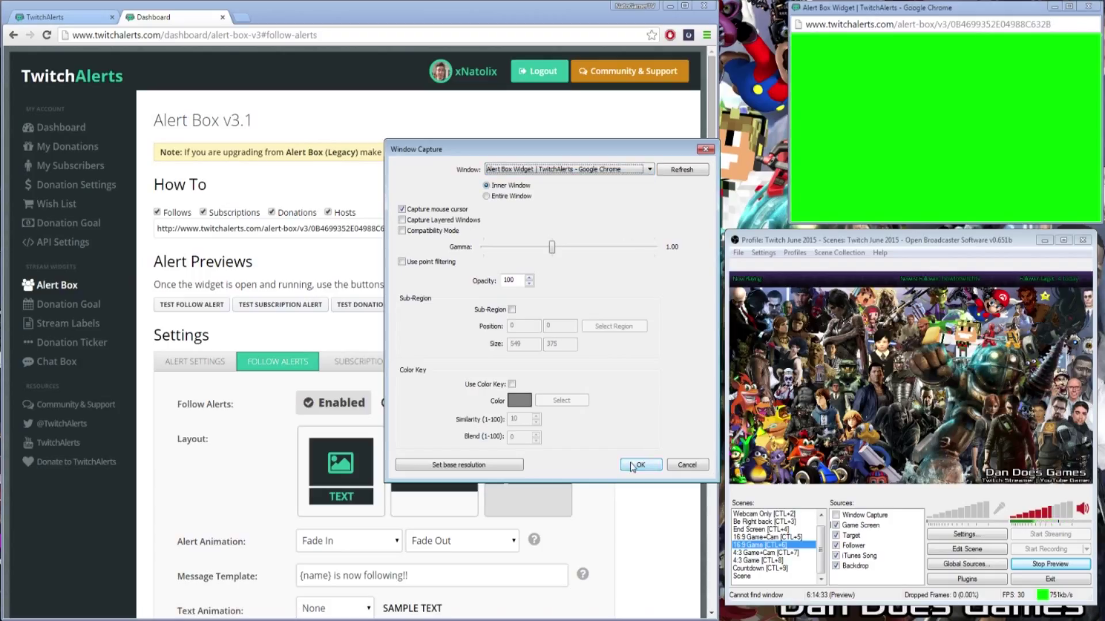
{"action": "left_click", "coordinate": [639, 465]}
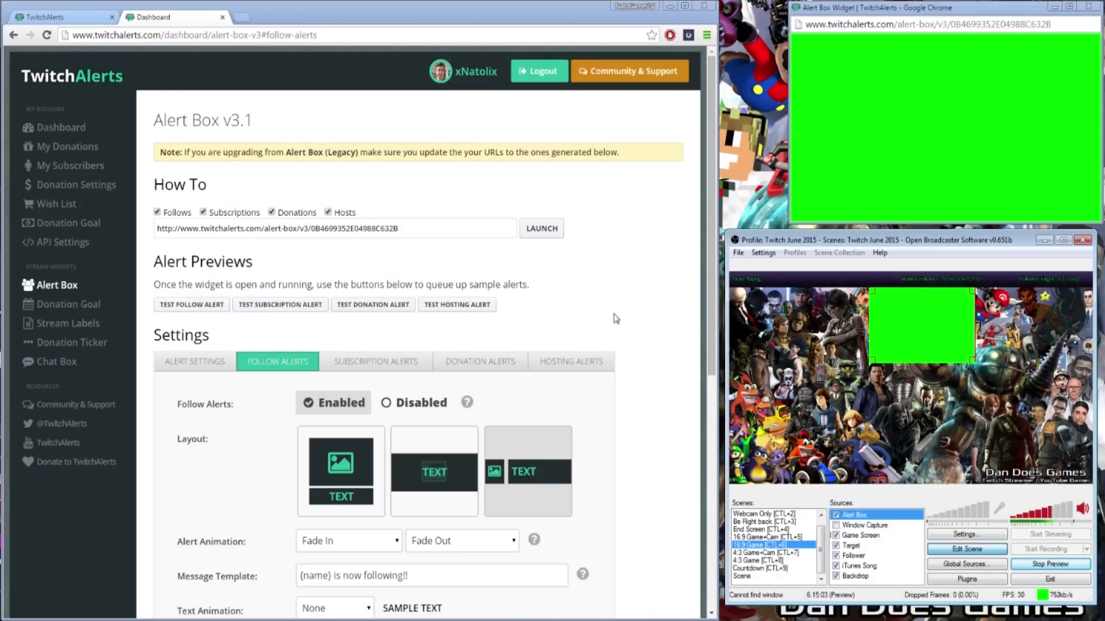
{"action": "mouse_move", "coordinate": [633, 314]}
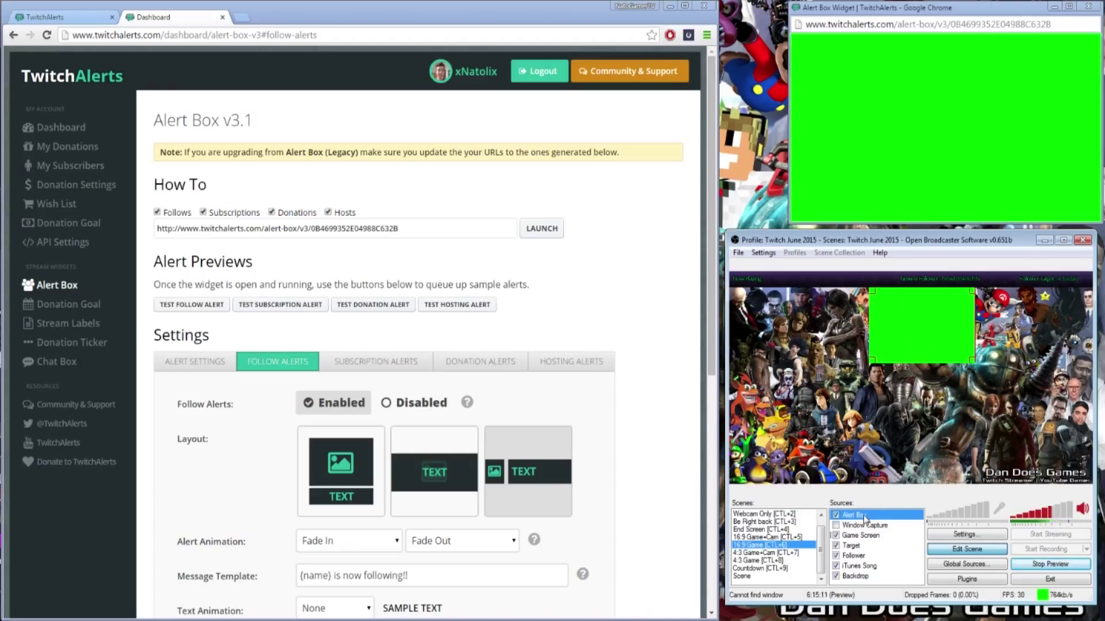
Enable a color key on the Alert Box source using the widget's green background
{"action": "right_click", "coordinate": [855, 516]}
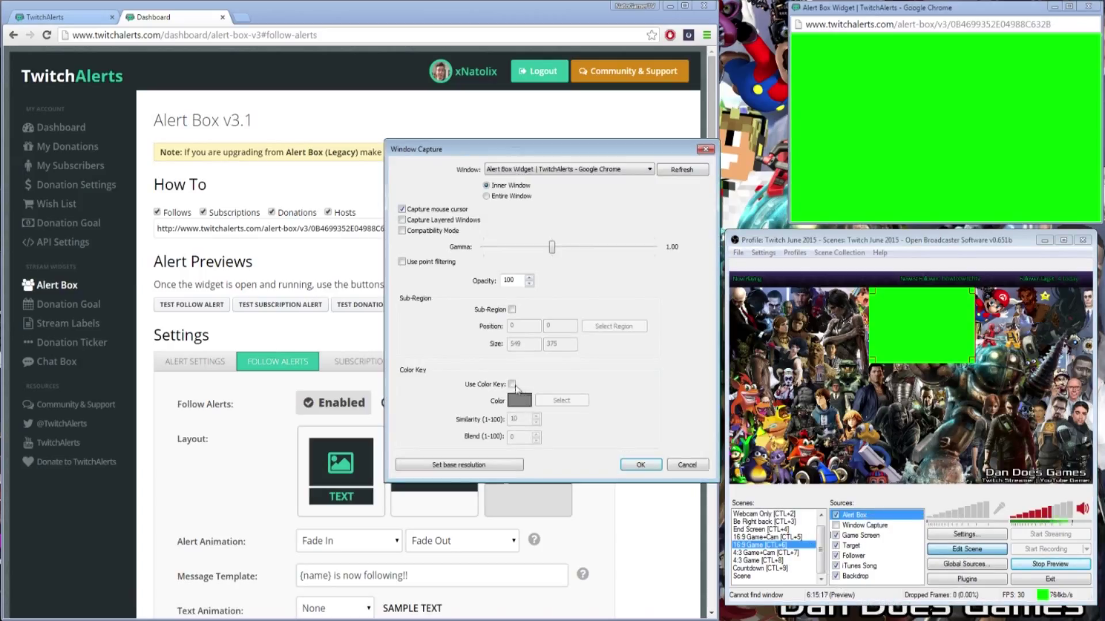
{"action": "left_click", "coordinate": [512, 384]}
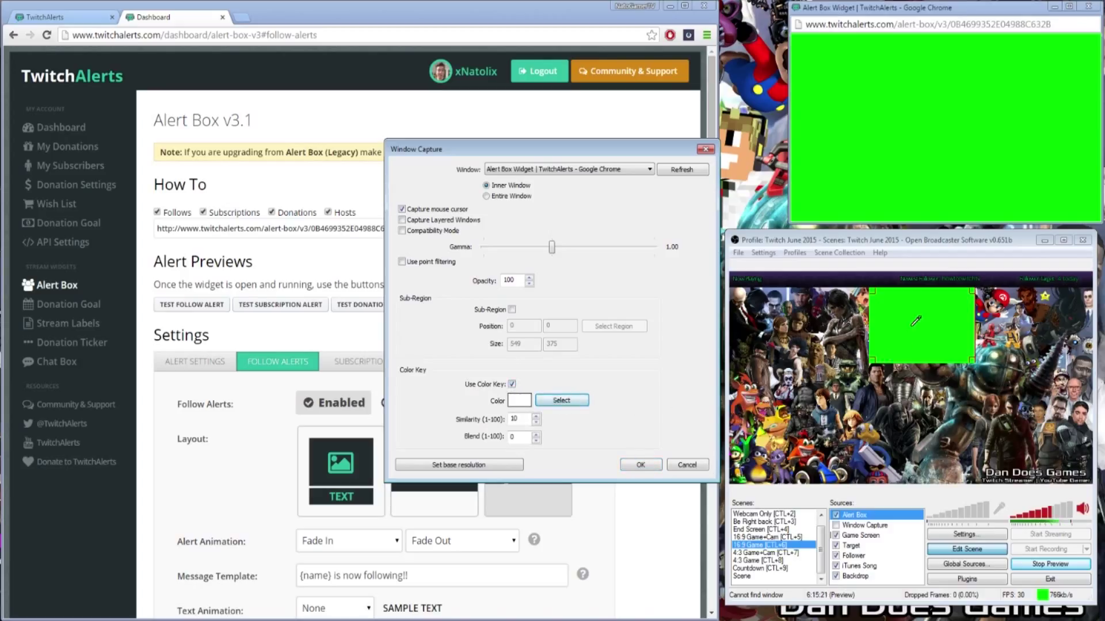
{"action": "left_click", "coordinate": [561, 401]}
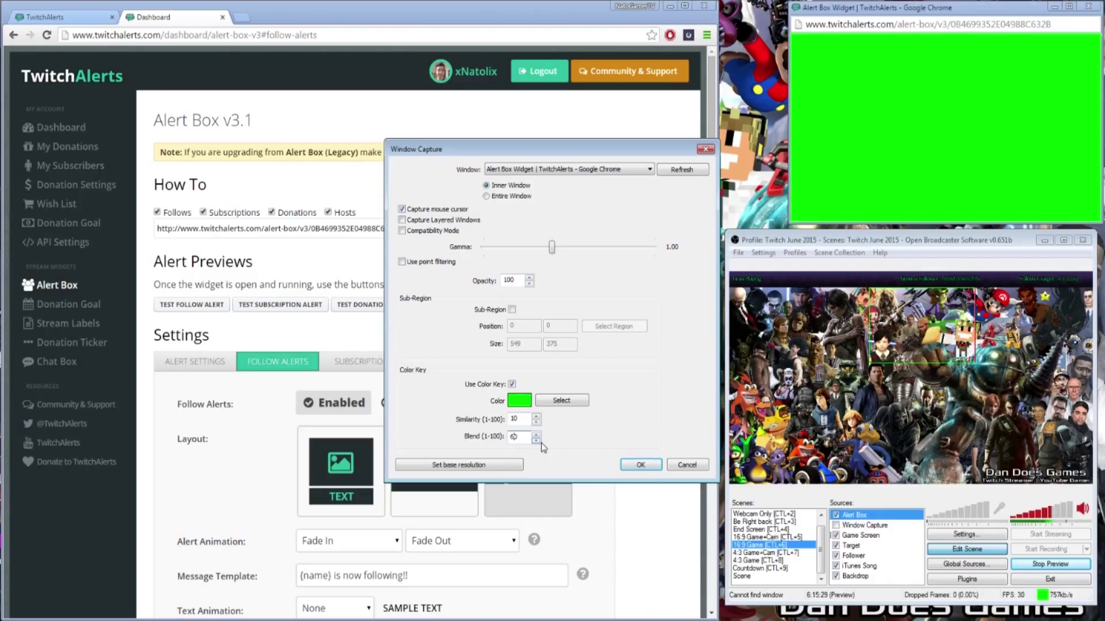
{"action": "left_click", "coordinate": [638, 465]}
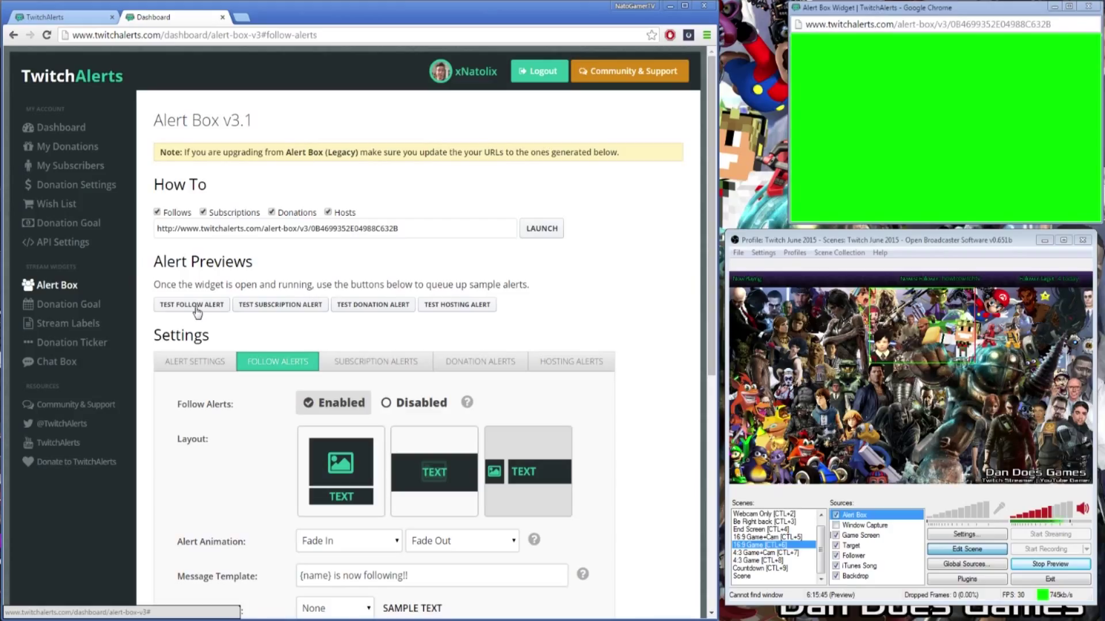
Fire a test follow alert over the game scene, then switch to the TwitchAlerts homepage tab
{"action": "left_click", "coordinate": [191, 304]}
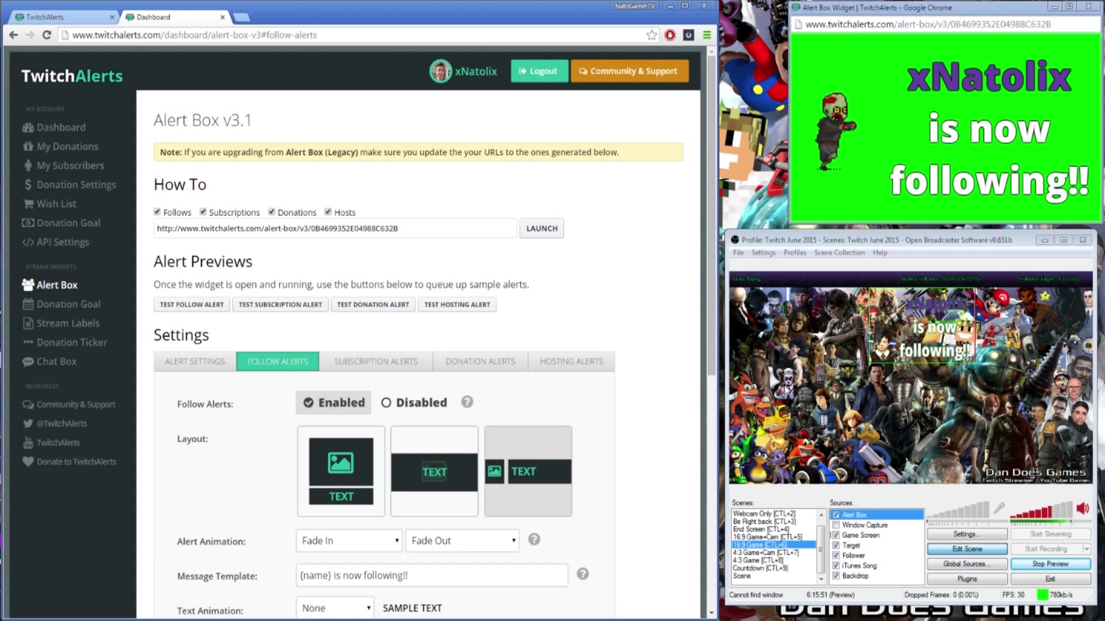
{"action": "mouse_move", "coordinate": [580, 365]}
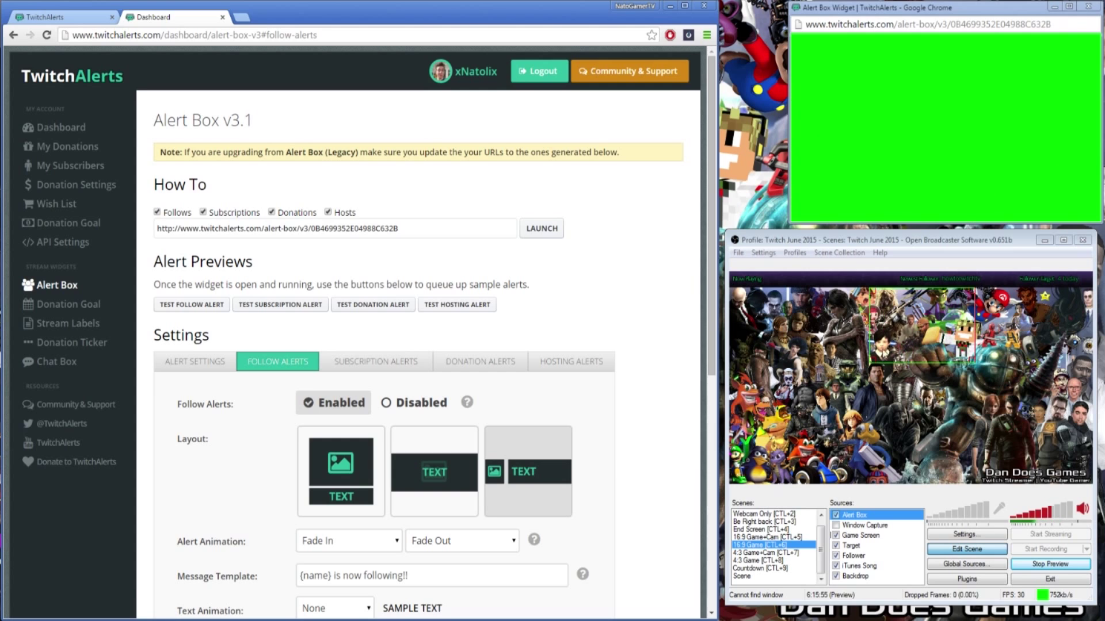
{"action": "scroll", "scroll_direction": "down", "scroll_amount": 3}
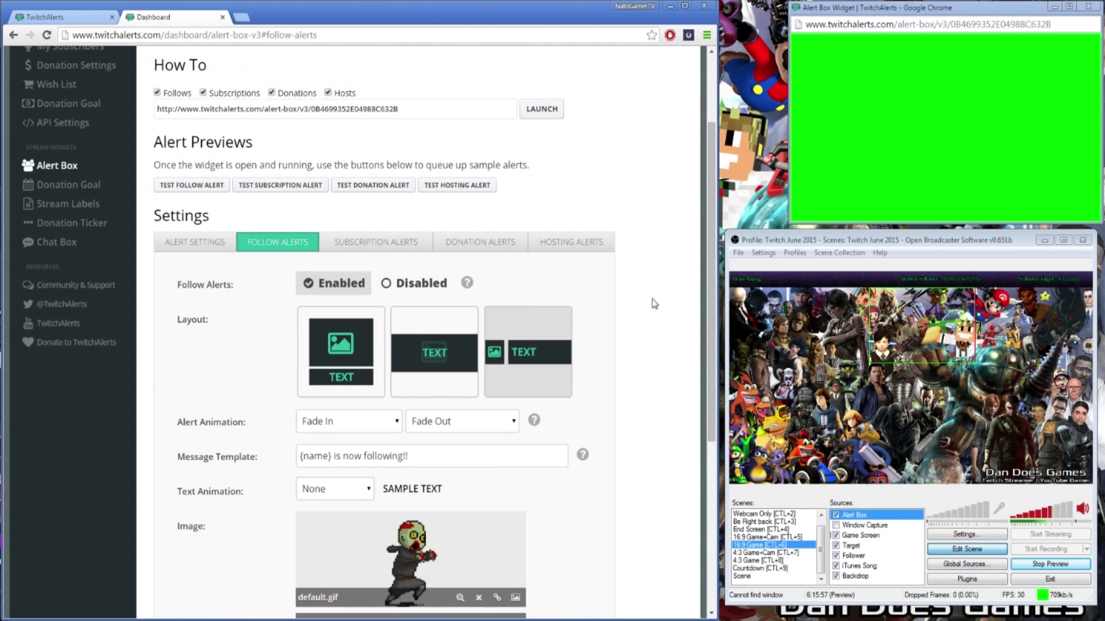
{"action": "scroll", "scroll_direction": "down", "scroll_amount": 3}
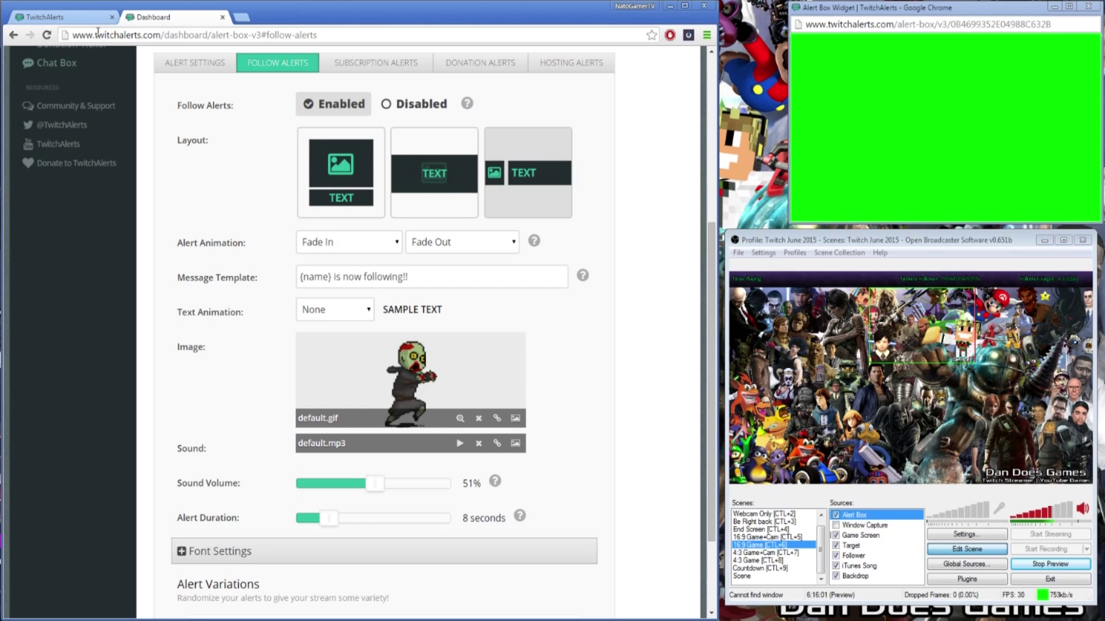
{"action": "left_click", "coordinate": [60, 16]}
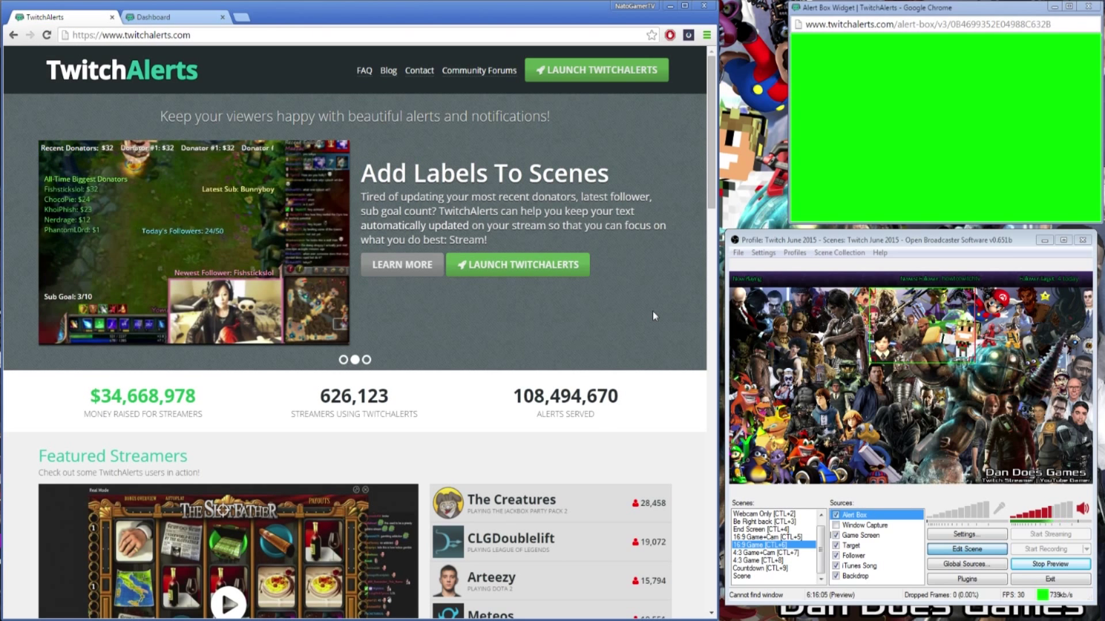
{"action": "mouse_move", "coordinate": [591, 344]}
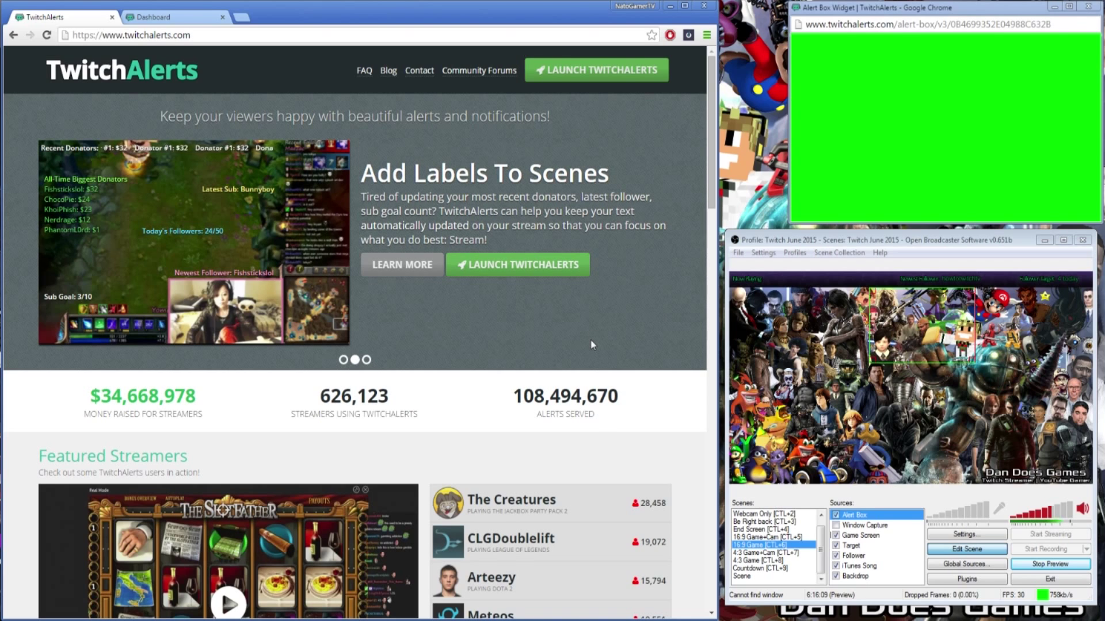
{"action": "mouse_move", "coordinate": [617, 337]}
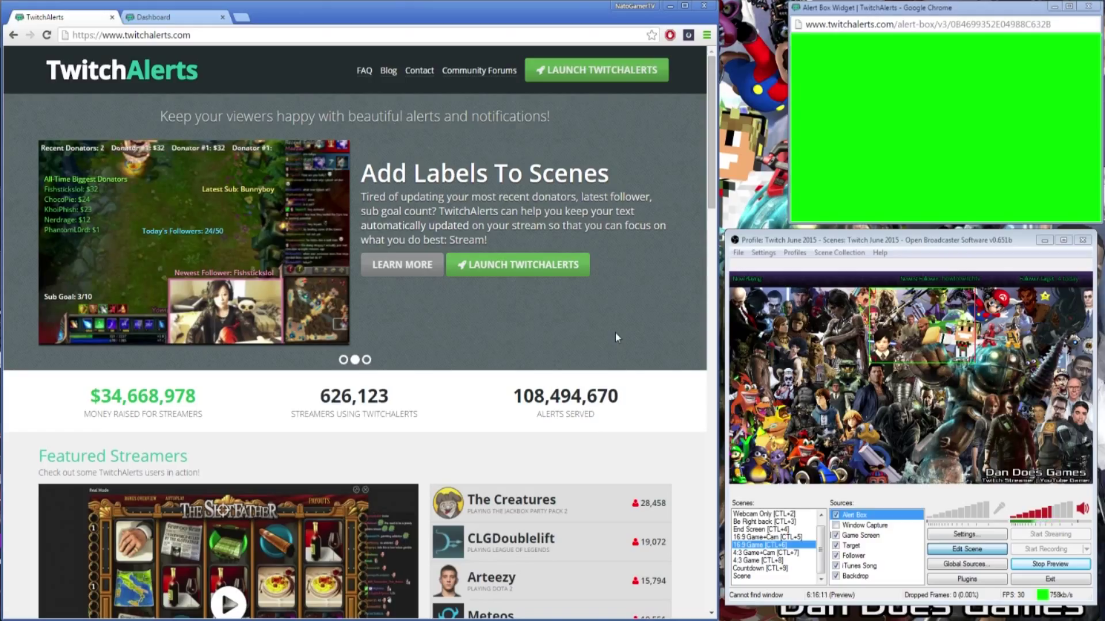